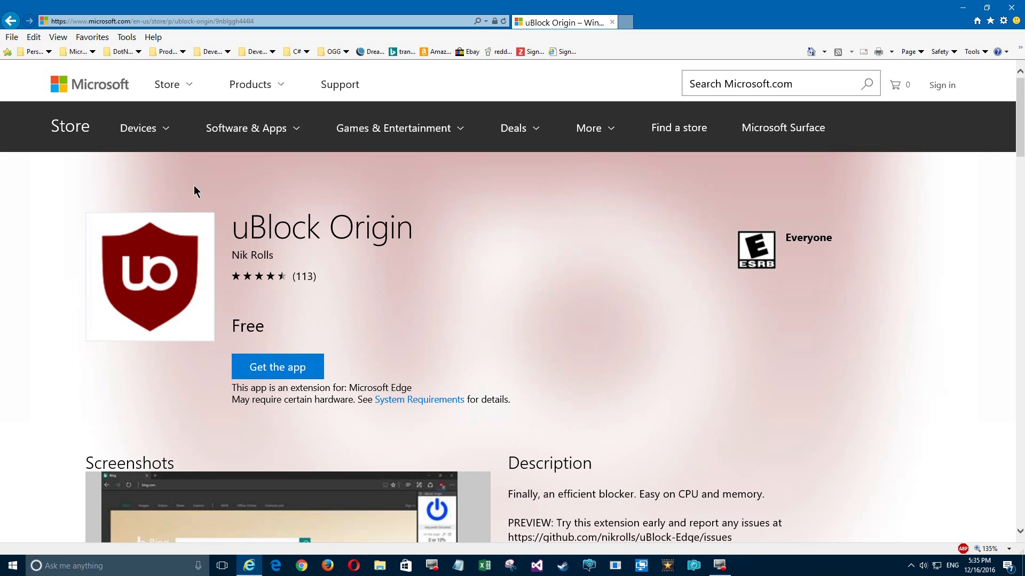
mouse_move(234, 249)
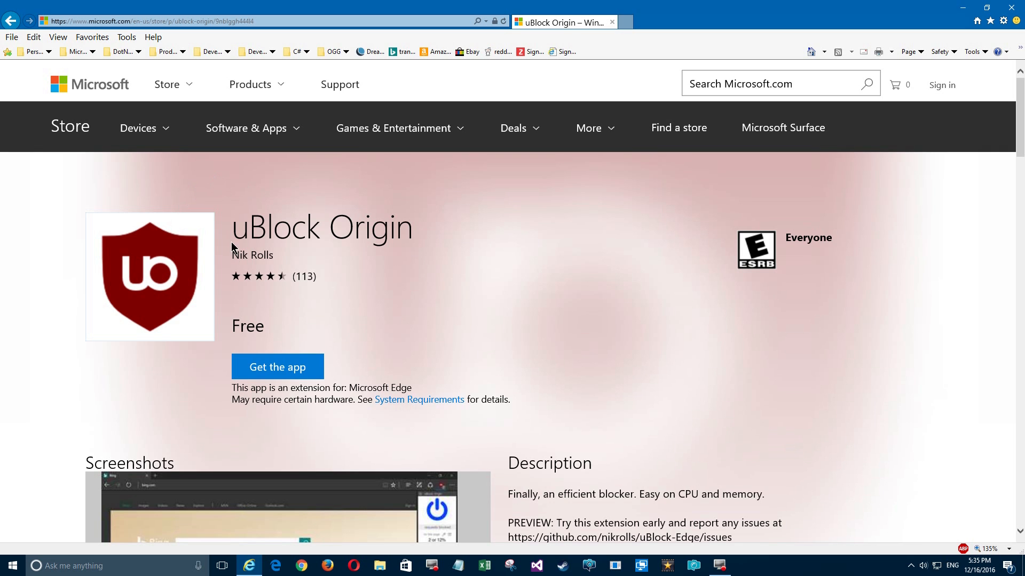
mouse_move(332, 339)
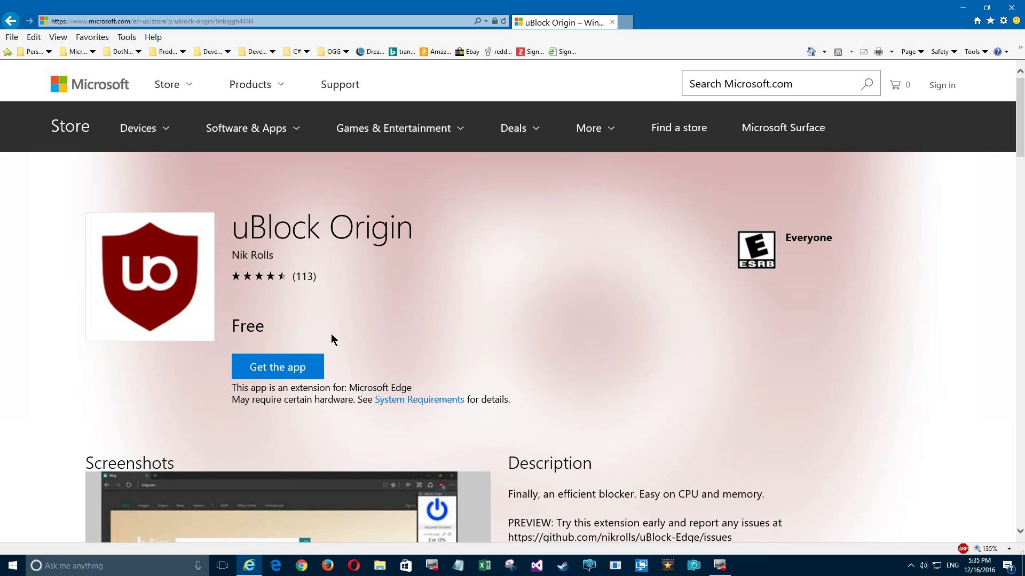
Scroll through the uBlock Origin listing and open it in the Microsoft Store app.
scroll("down", 3)
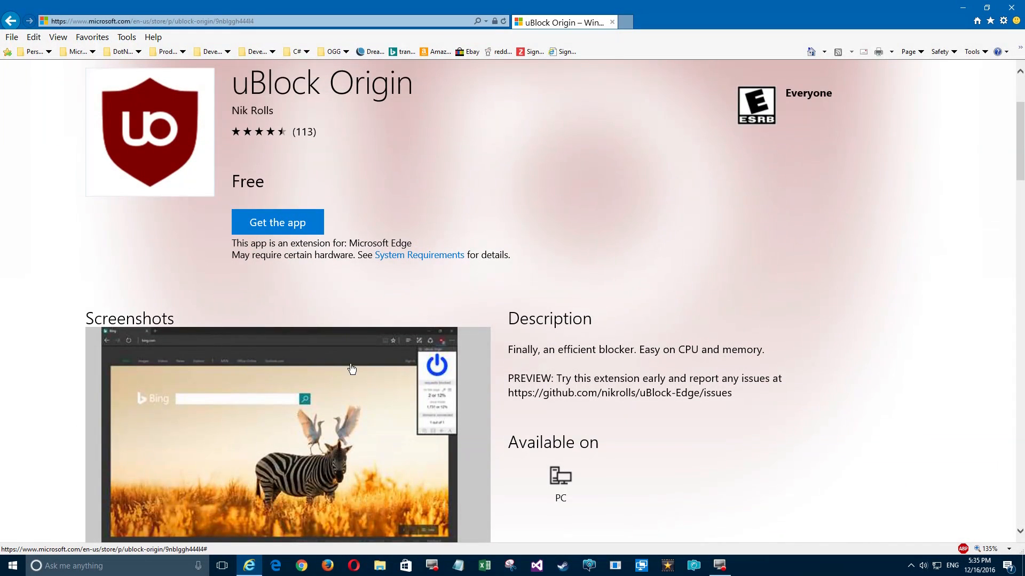
scroll("down", 3)
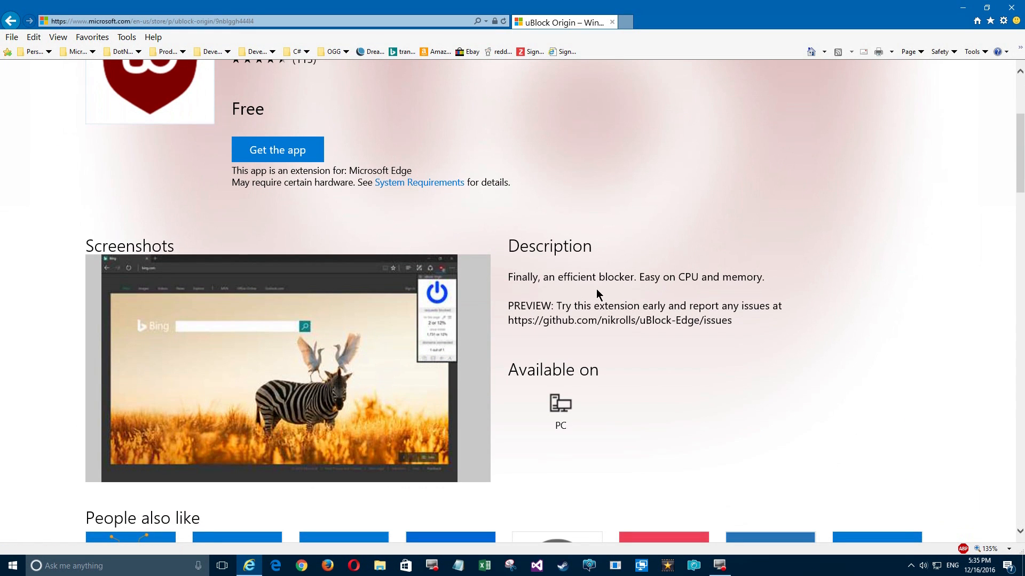
mouse_move(722, 296)
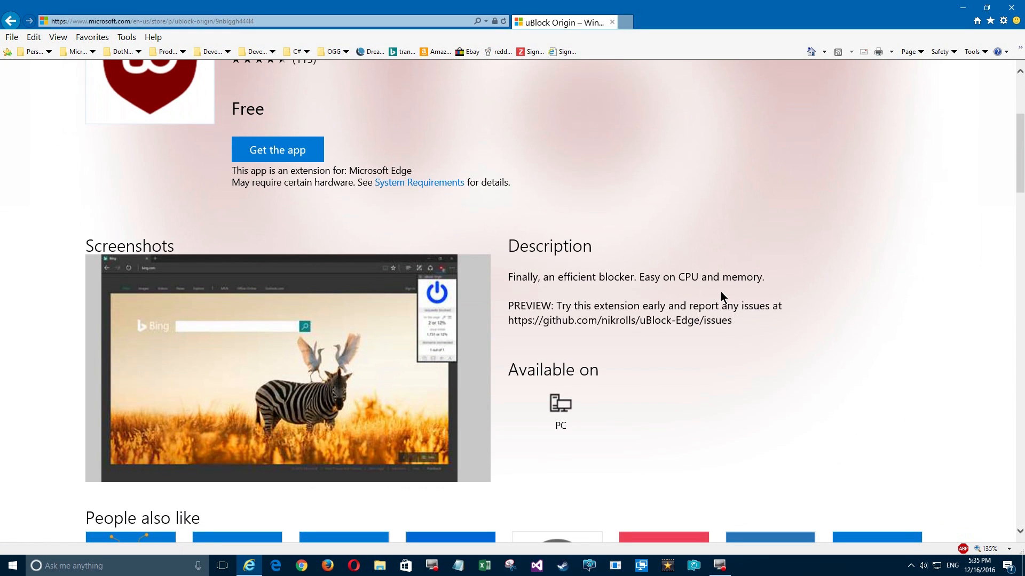
scroll("down", 3)
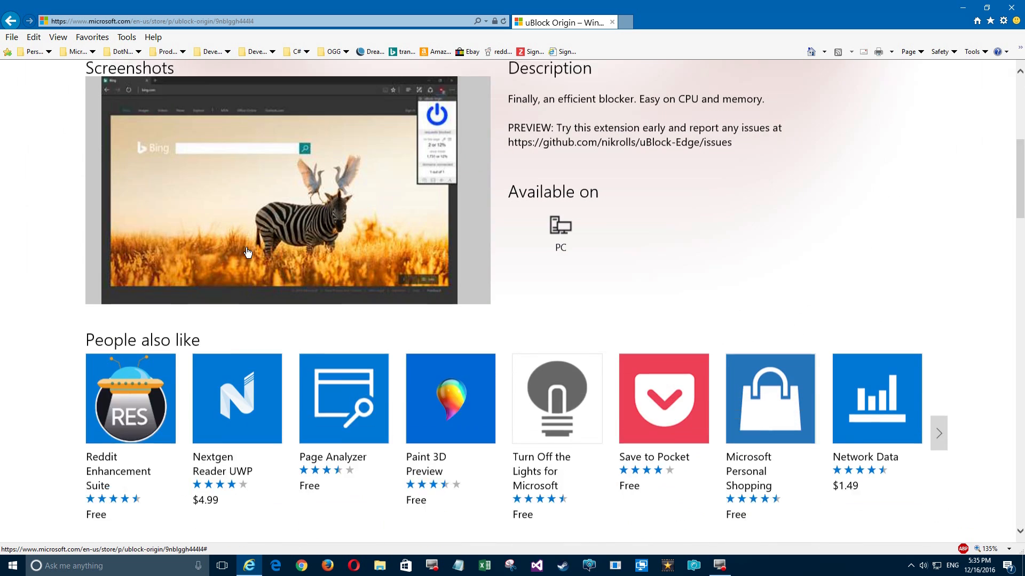
scroll("down", 3)
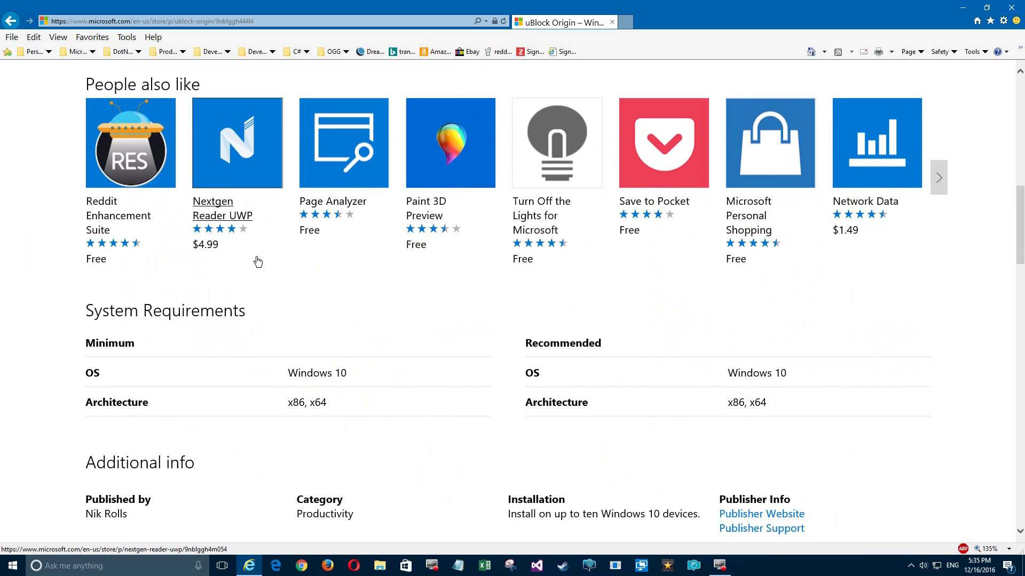
scroll("down", 3)
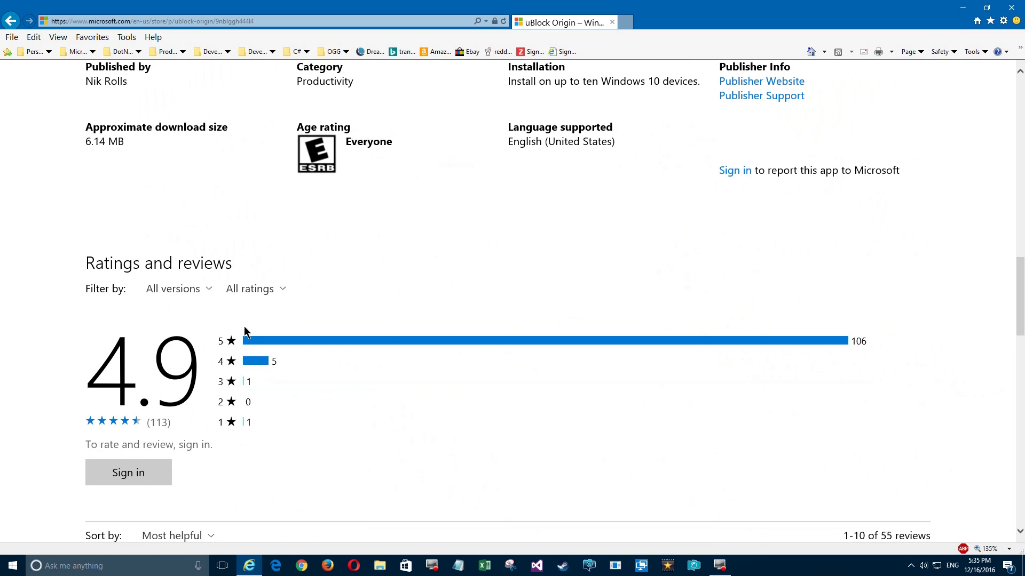
mouse_move(285, 326)
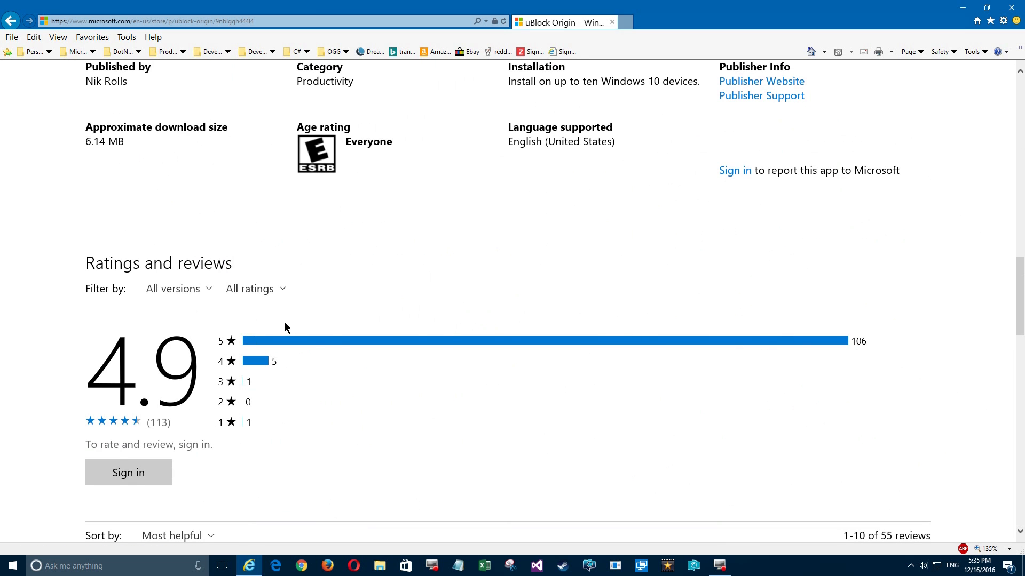
scroll("up", 3)
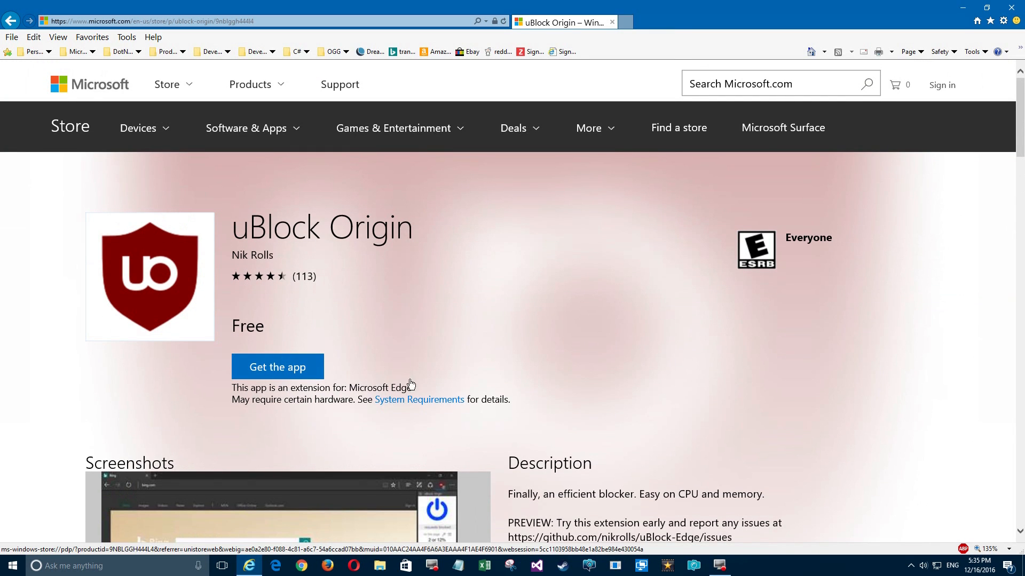
left_click(277, 367)
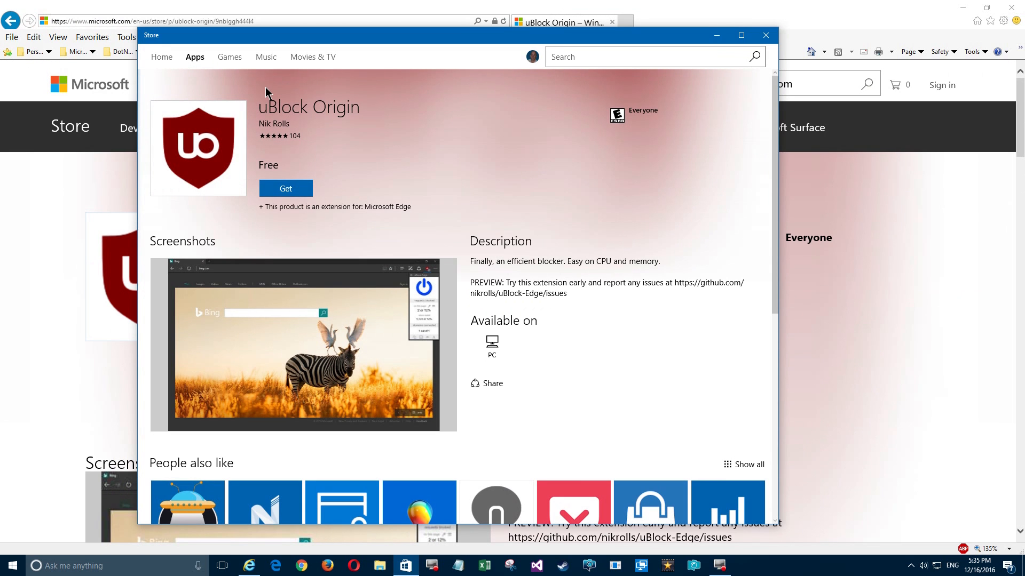
Get uBlock Origin and wait for the Store to confirm it is installed.
left_click(285, 188)
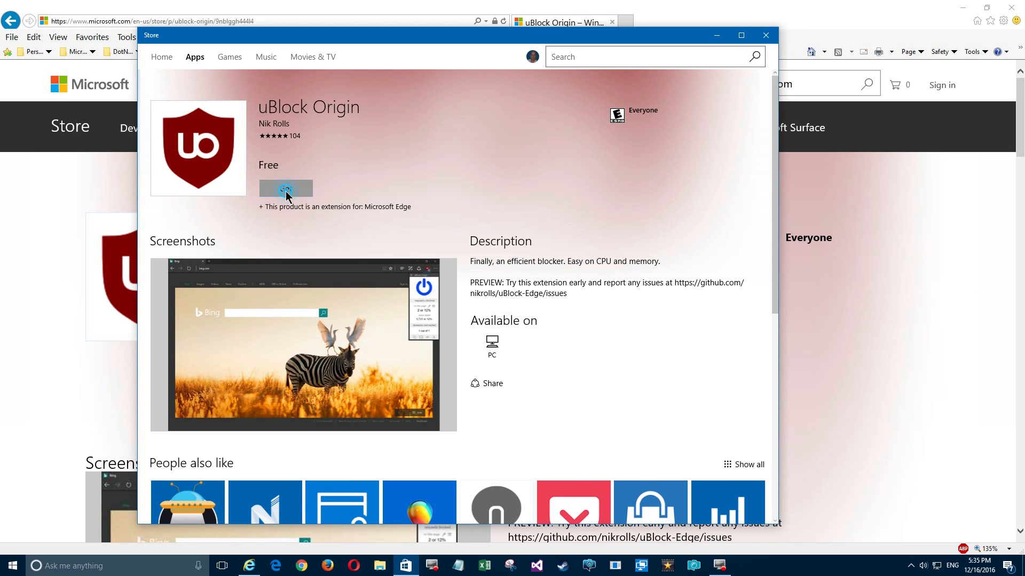
left_click(285, 189)
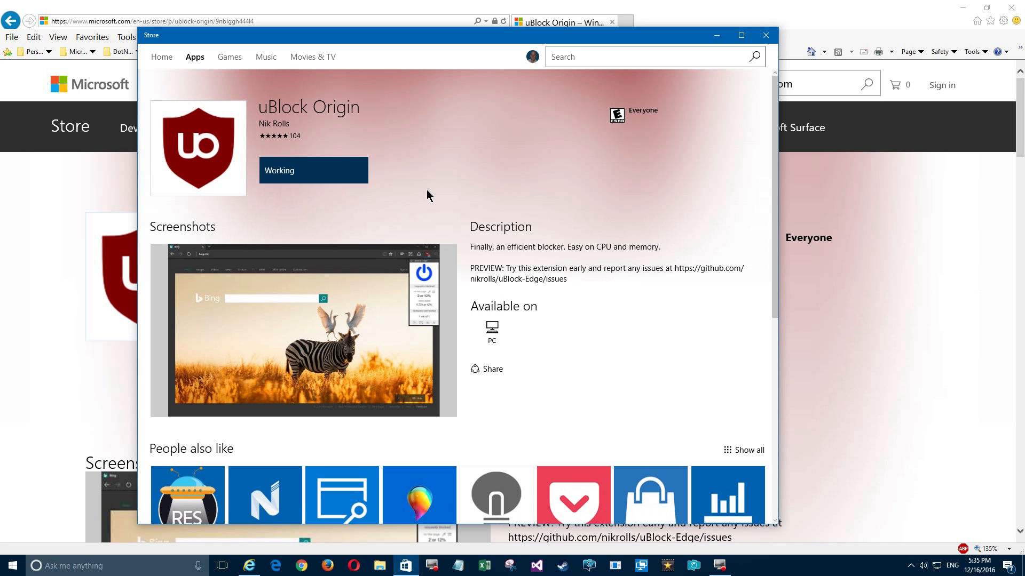
left_click(314, 170)
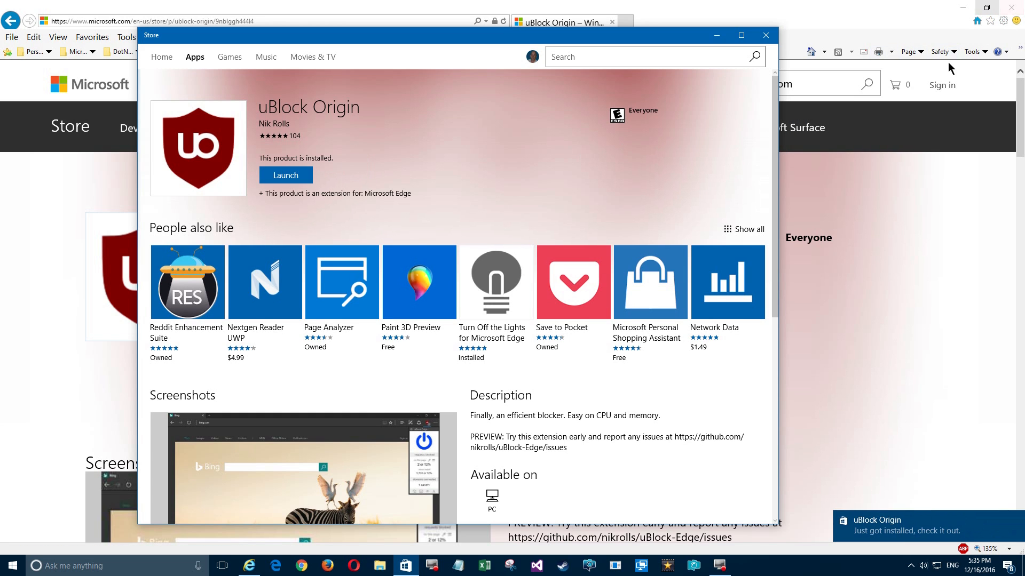
mouse_move(901, 536)
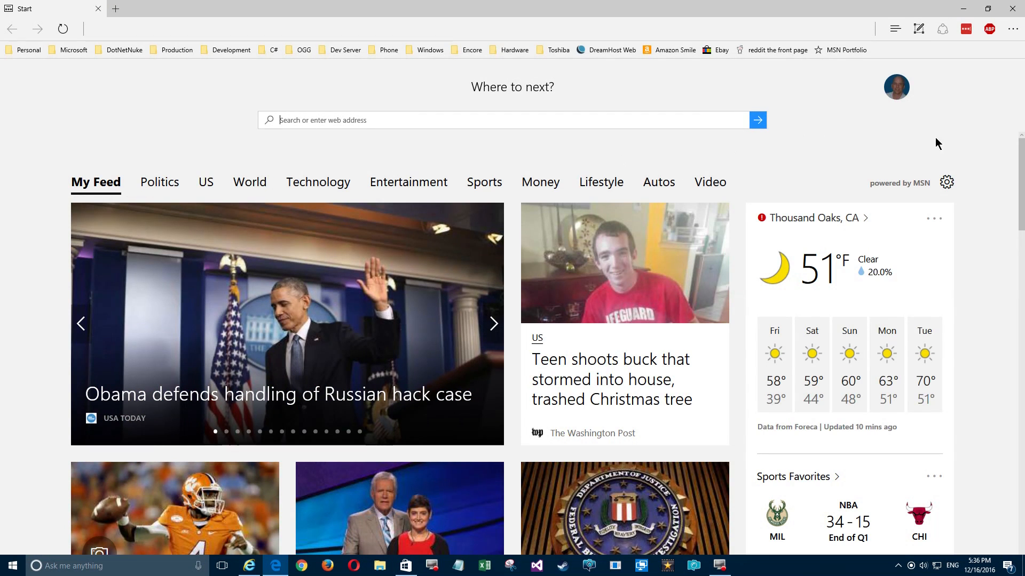
Turn on uBlock Origin, enable its address-bar button, and open its Options dashboard.
left_click(965, 29)
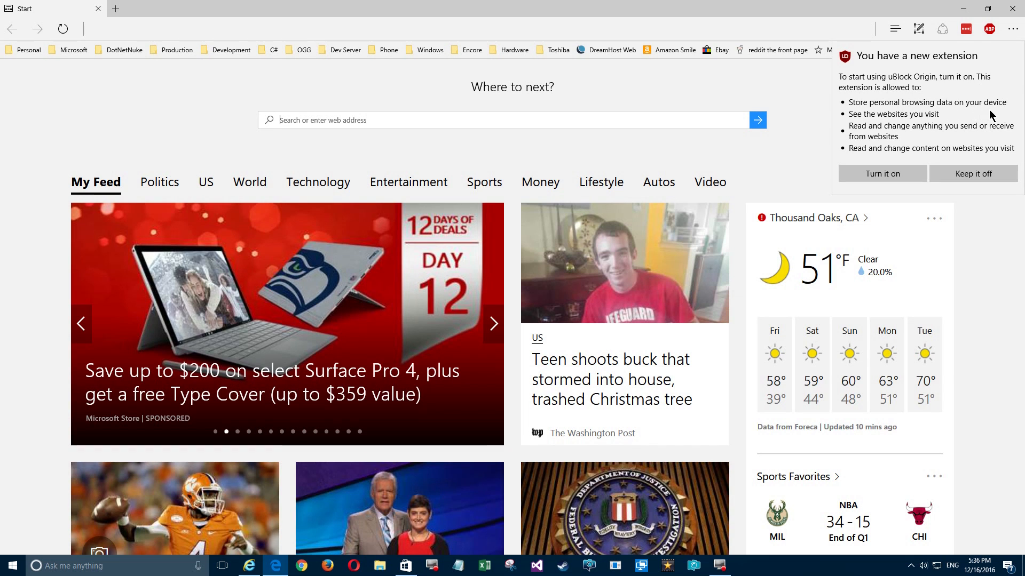
left_click(1013, 29)
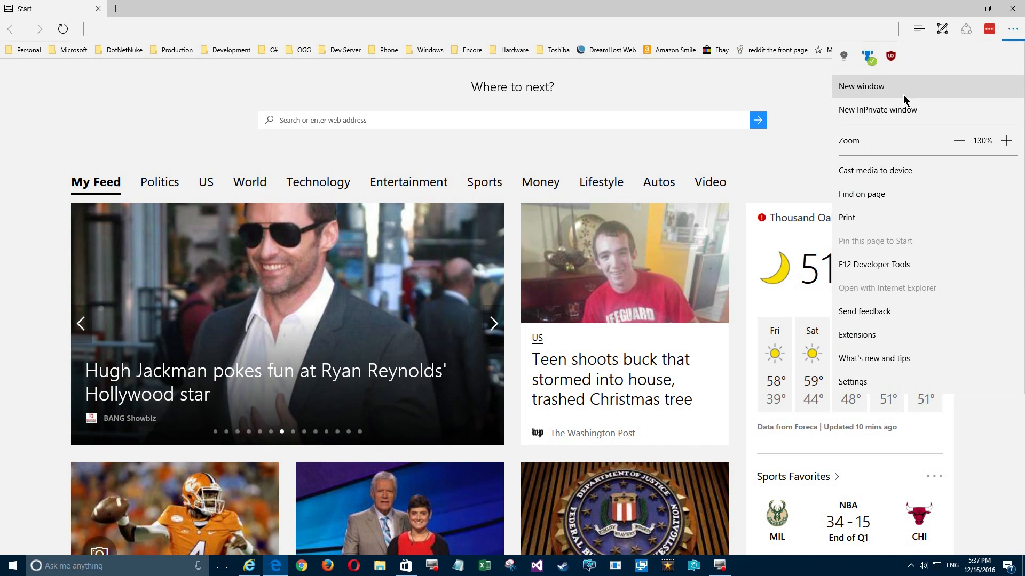
left_click(856, 335)
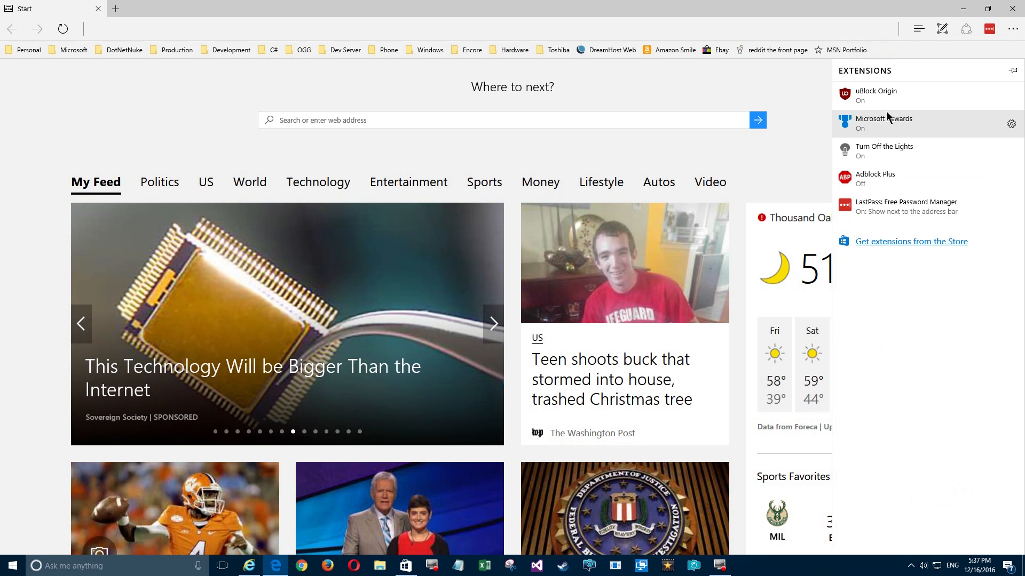
left_click(875, 95)
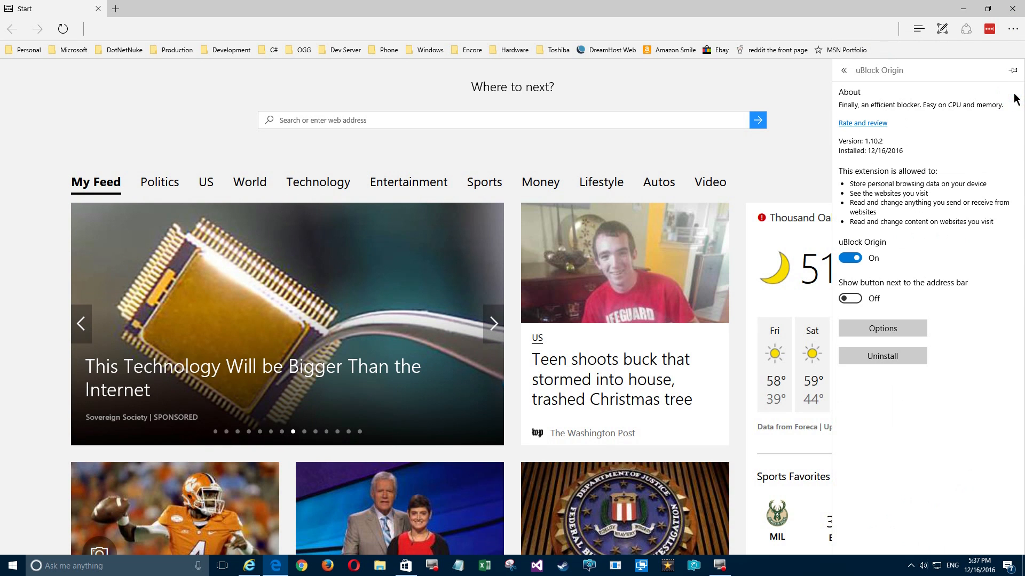
mouse_move(881, 157)
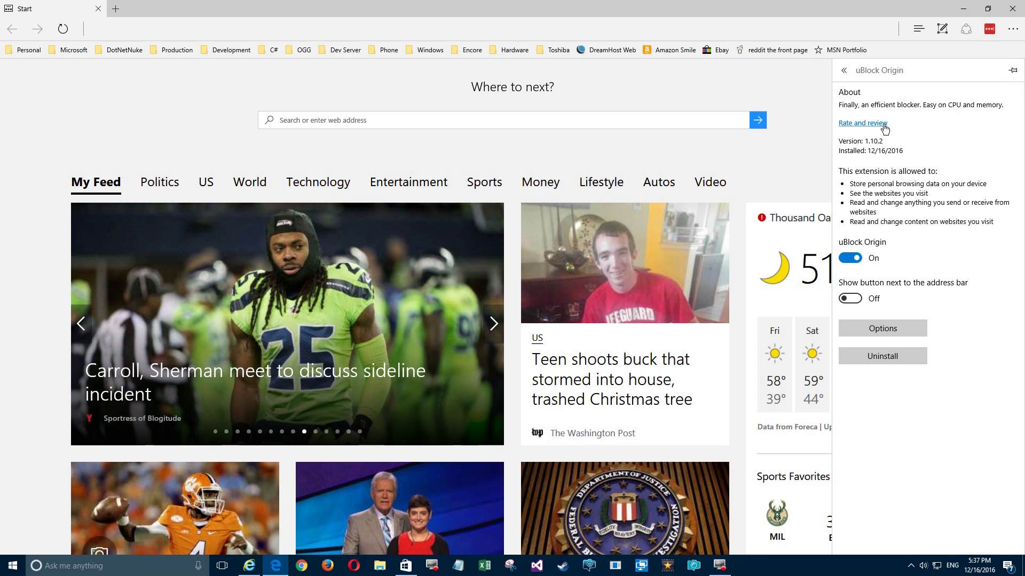
mouse_move(905, 199)
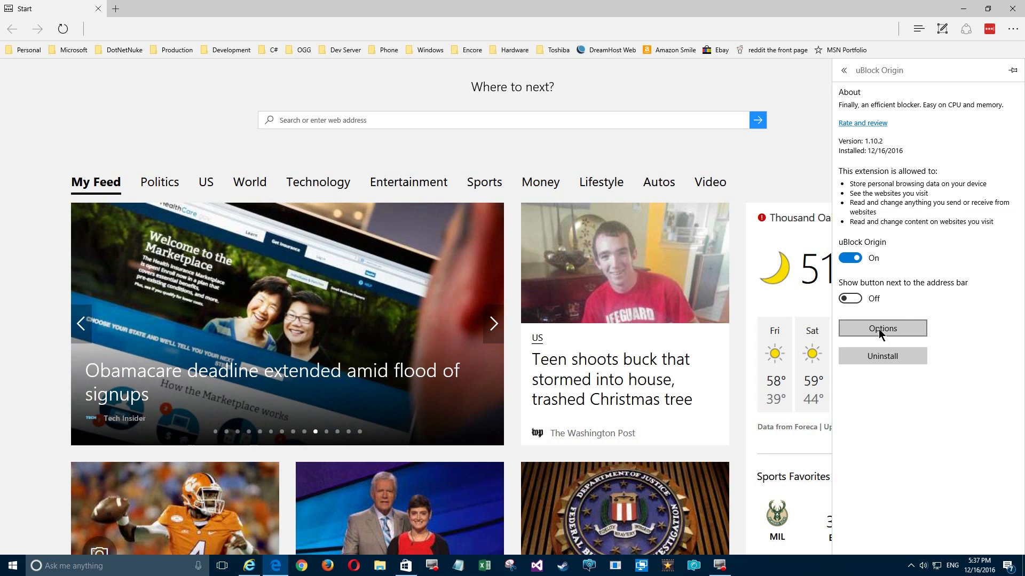
left_click(850, 298)
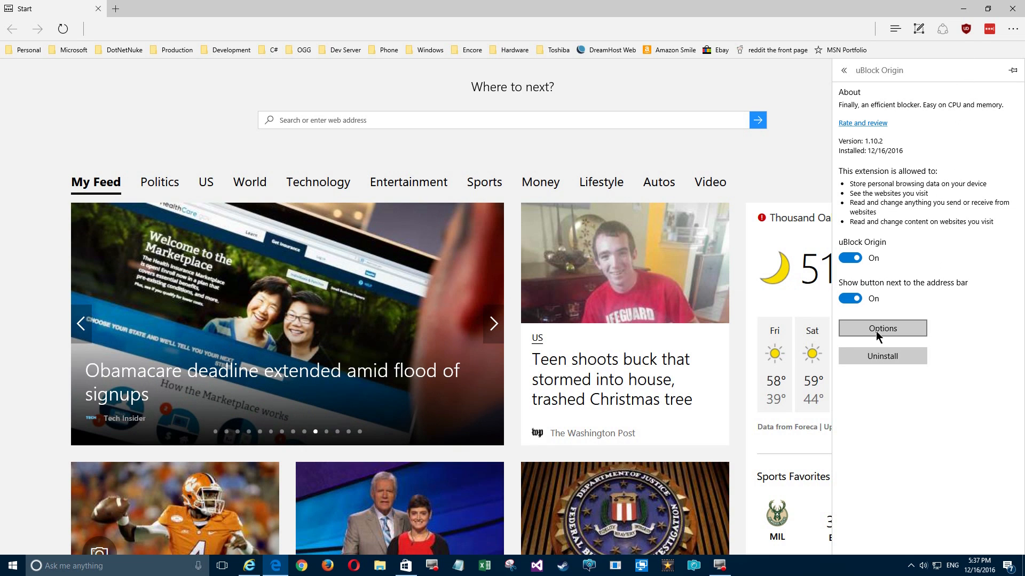
left_click(881, 328)
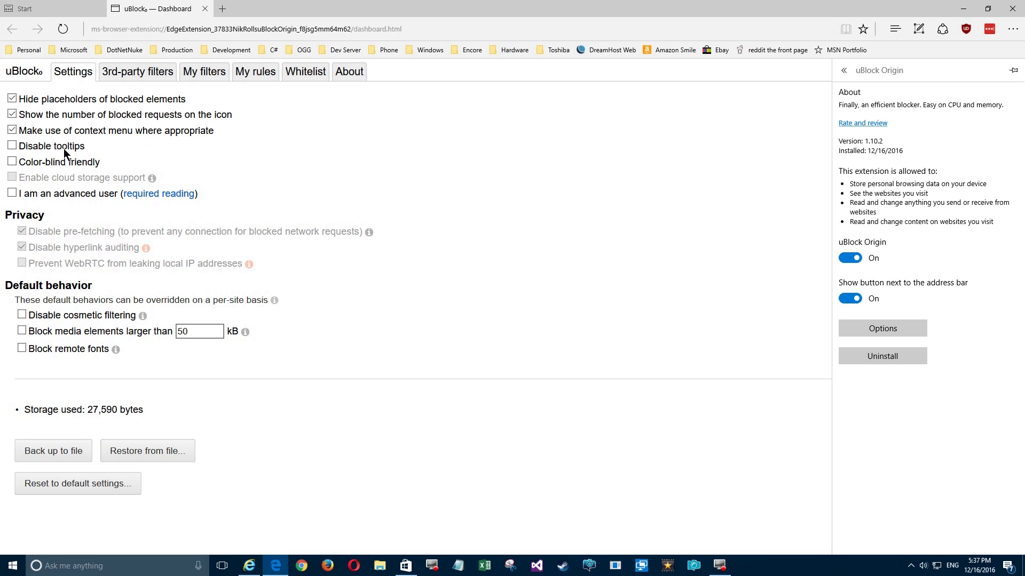
mouse_move(56, 201)
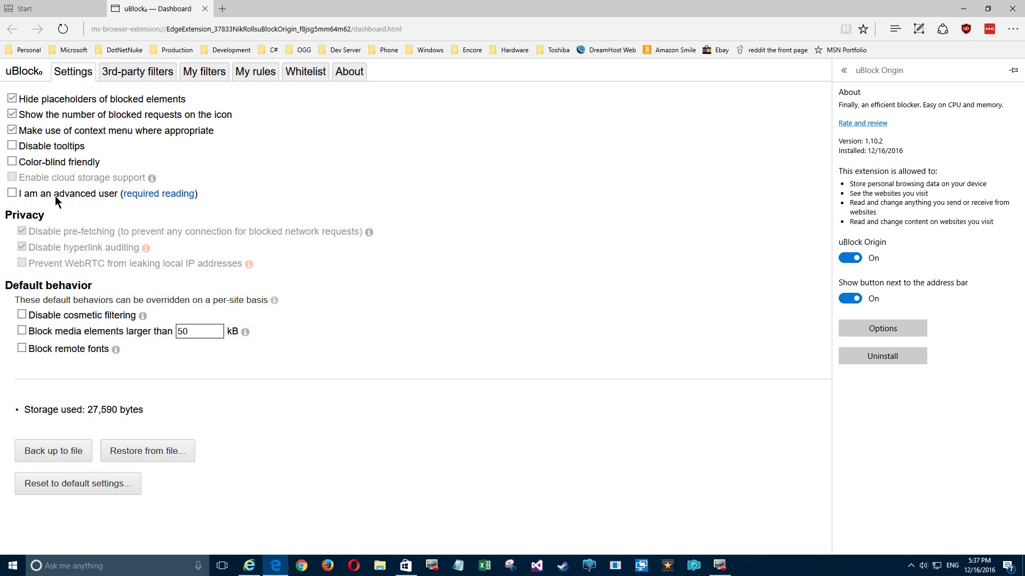
mouse_move(186, 207)
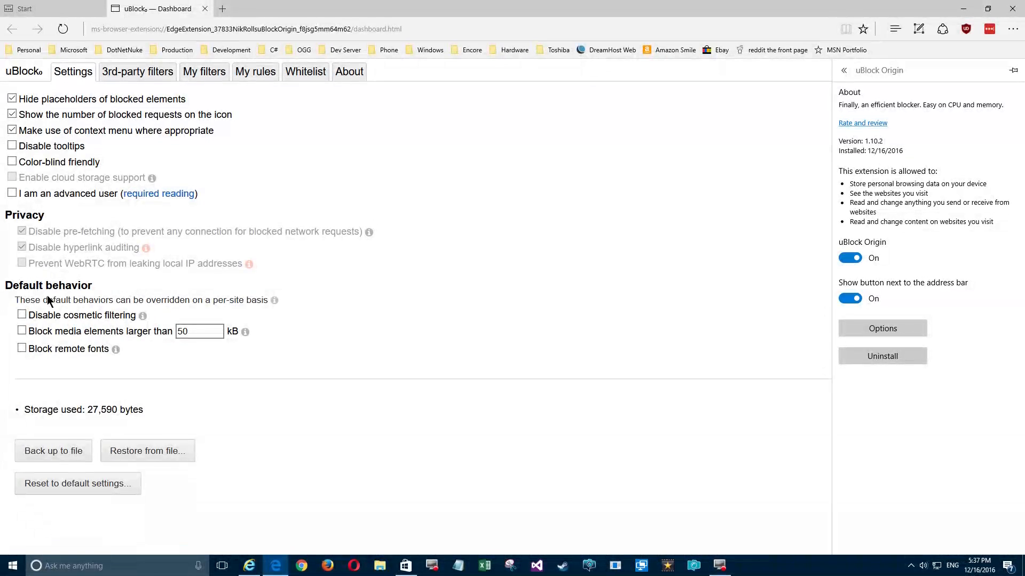
mouse_move(76, 386)
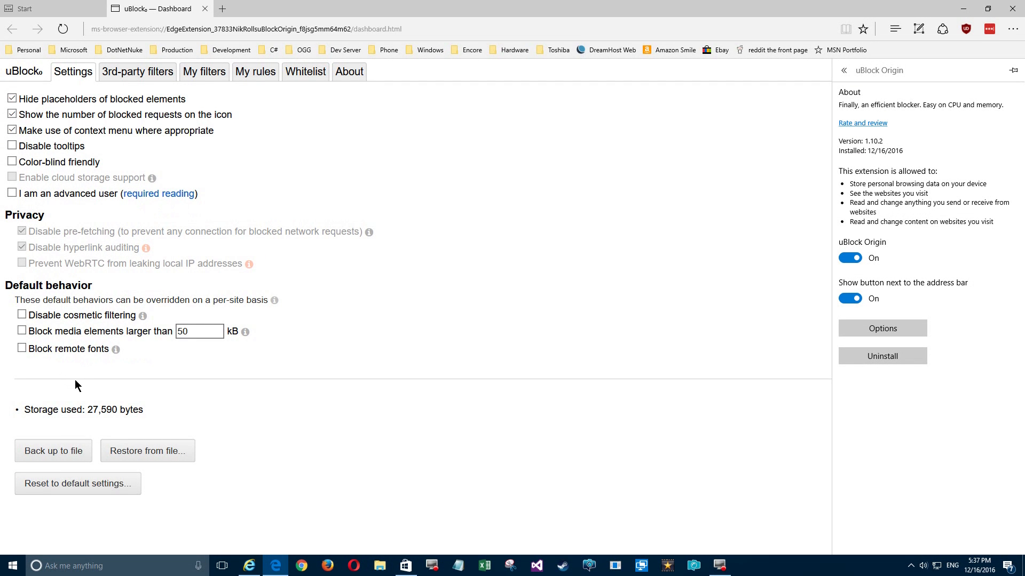
mouse_move(109, 492)
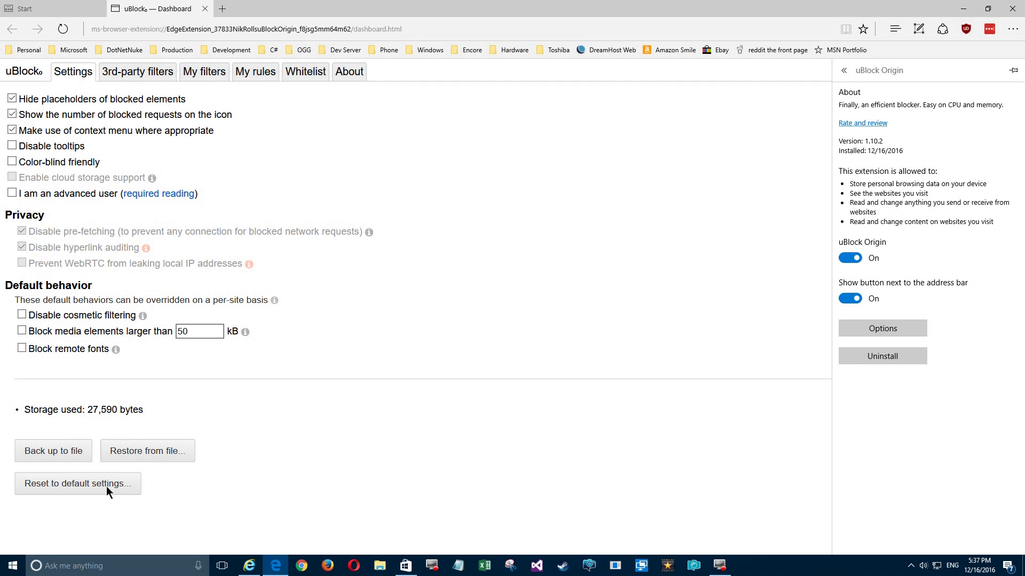
mouse_move(137, 77)
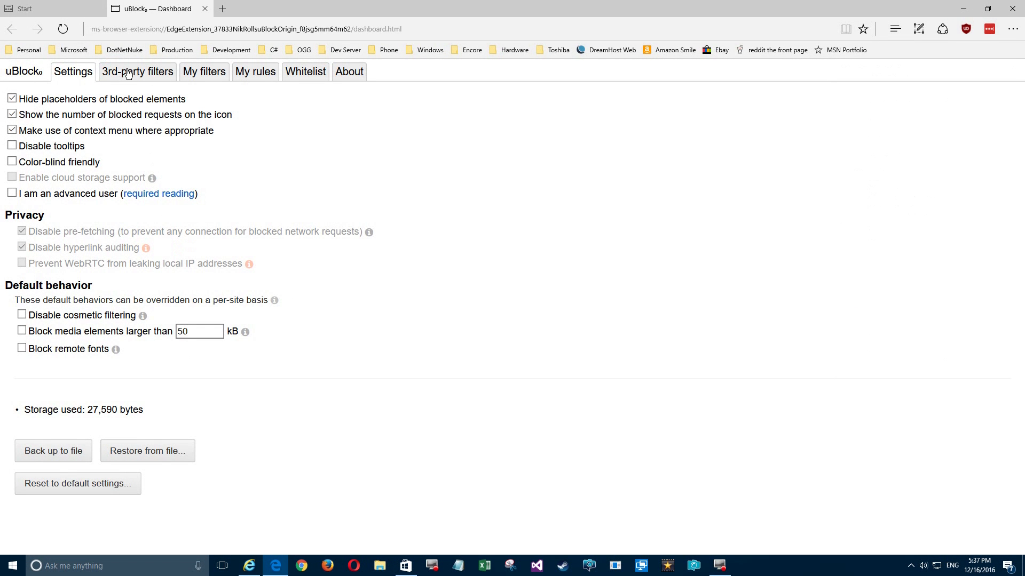
Browse the 3rd-party filter lists down to Custom, showing Peter Lowe's list enabled.
left_click(137, 71)
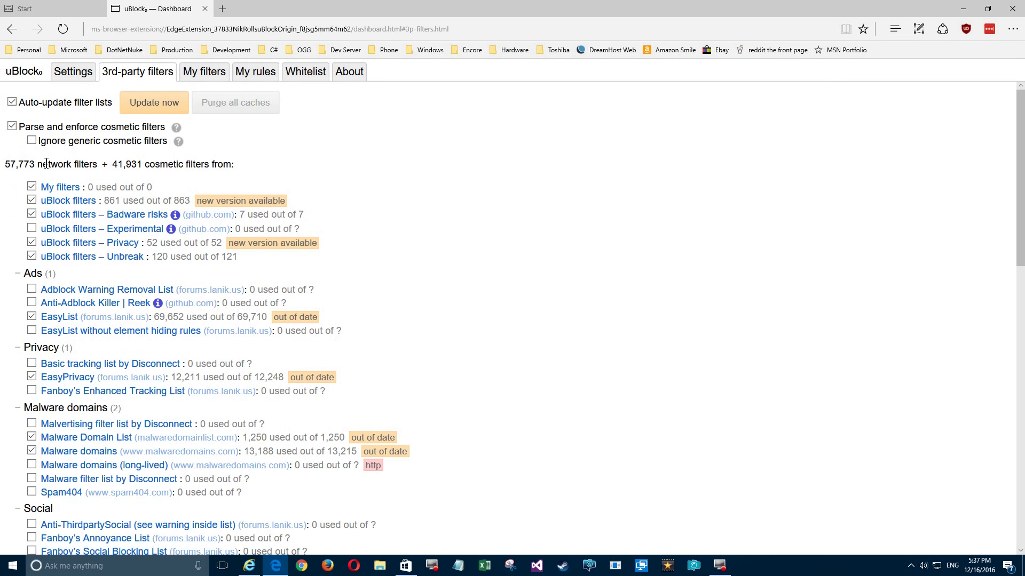
mouse_move(125, 204)
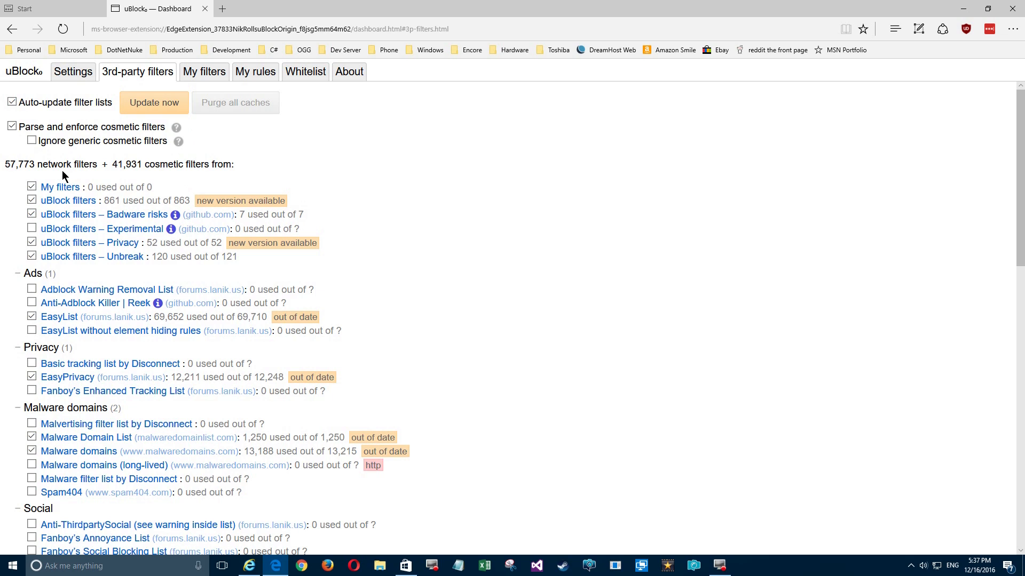
mouse_move(191, 177)
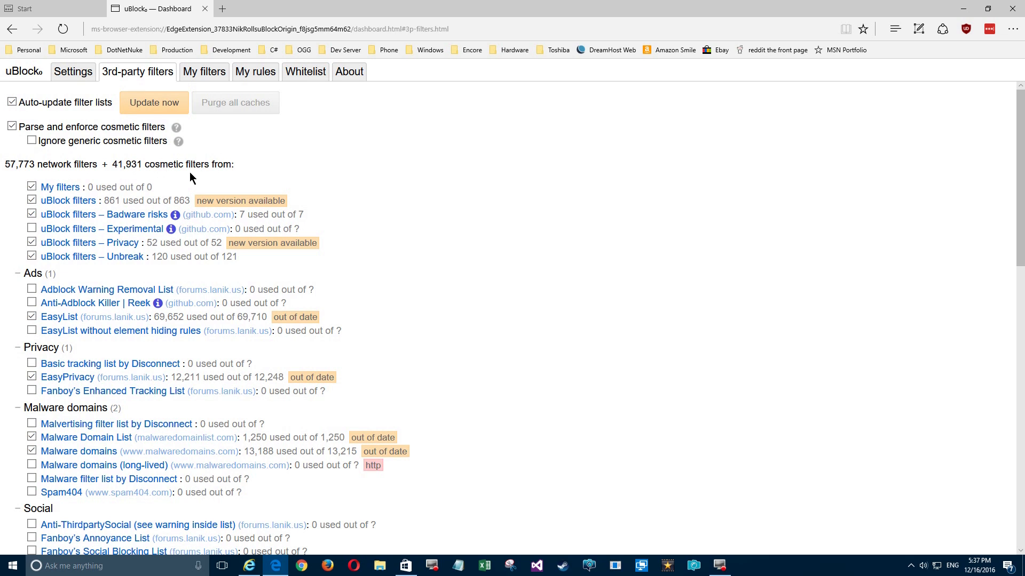
mouse_move(97, 296)
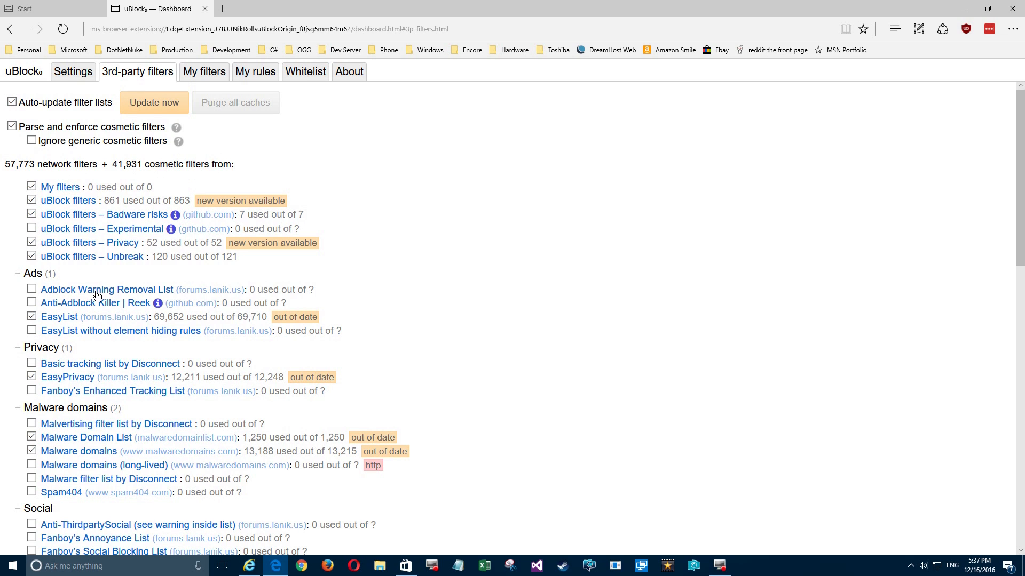
mouse_move(65, 302)
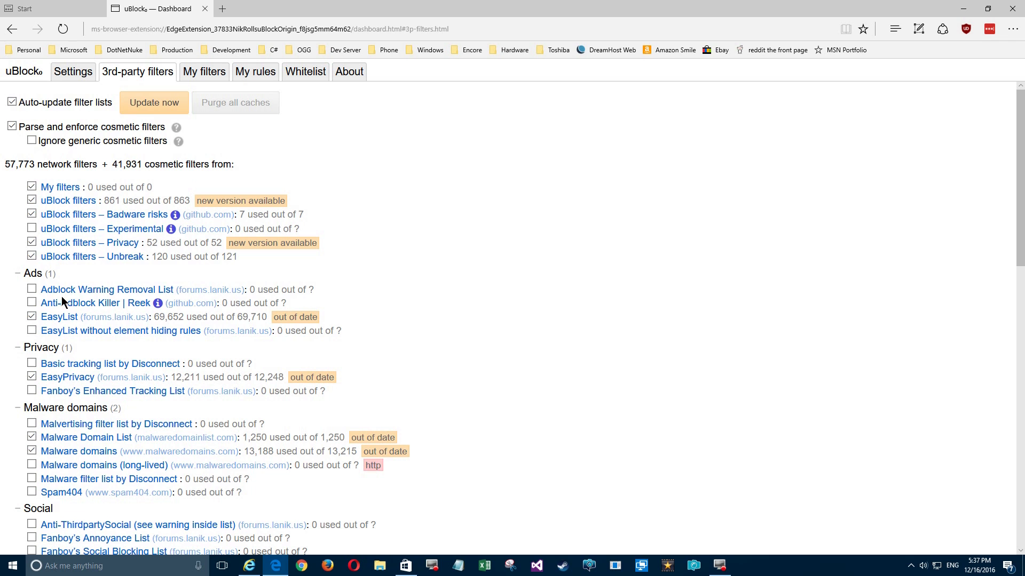
mouse_move(81, 407)
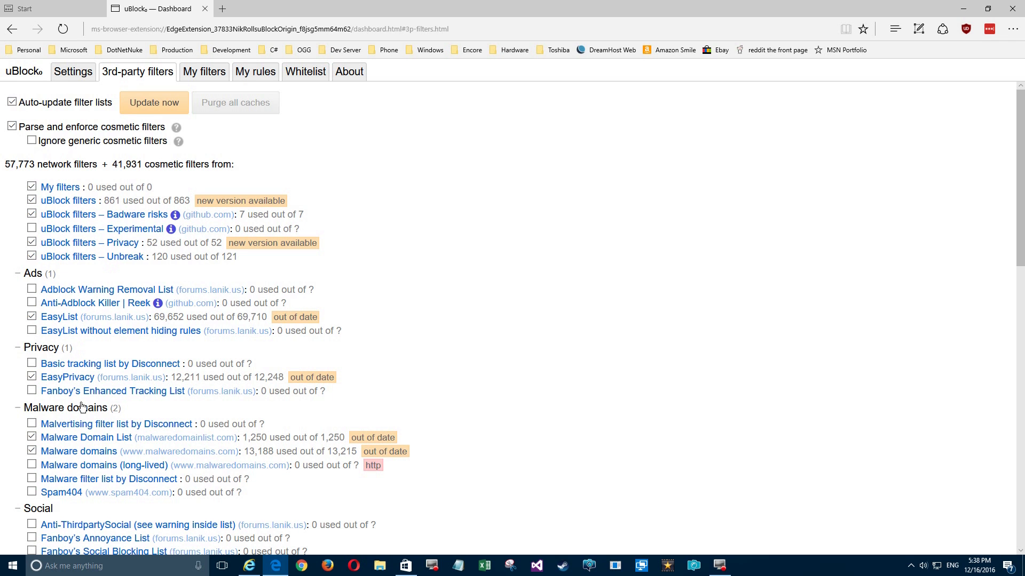
scroll("down", 3)
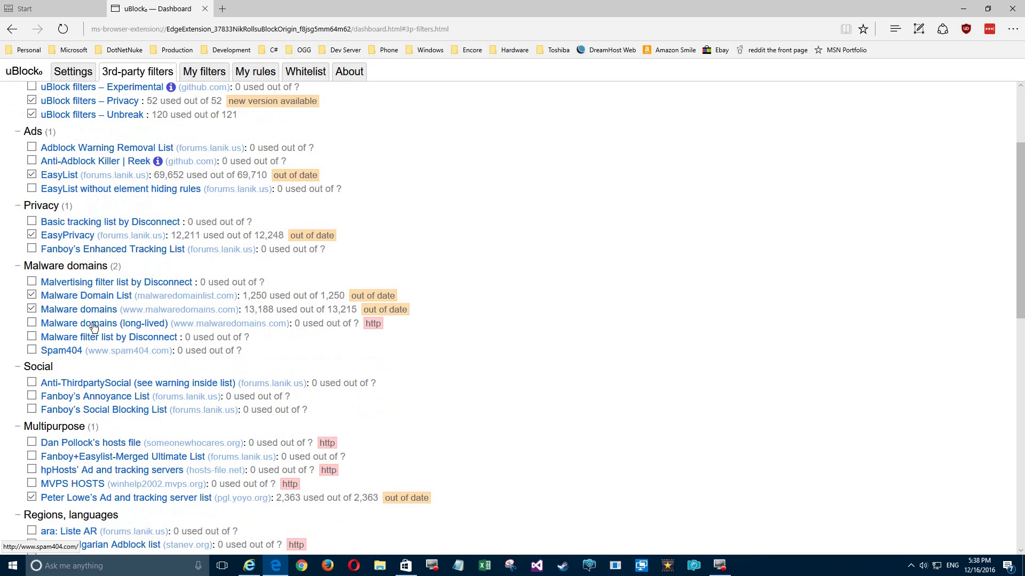
mouse_move(141, 282)
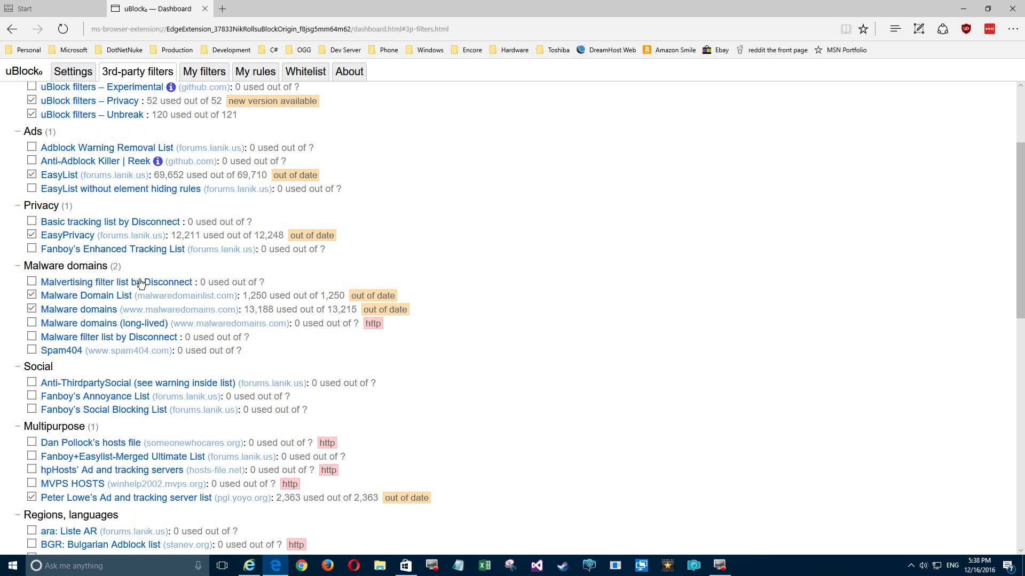
mouse_move(108, 310)
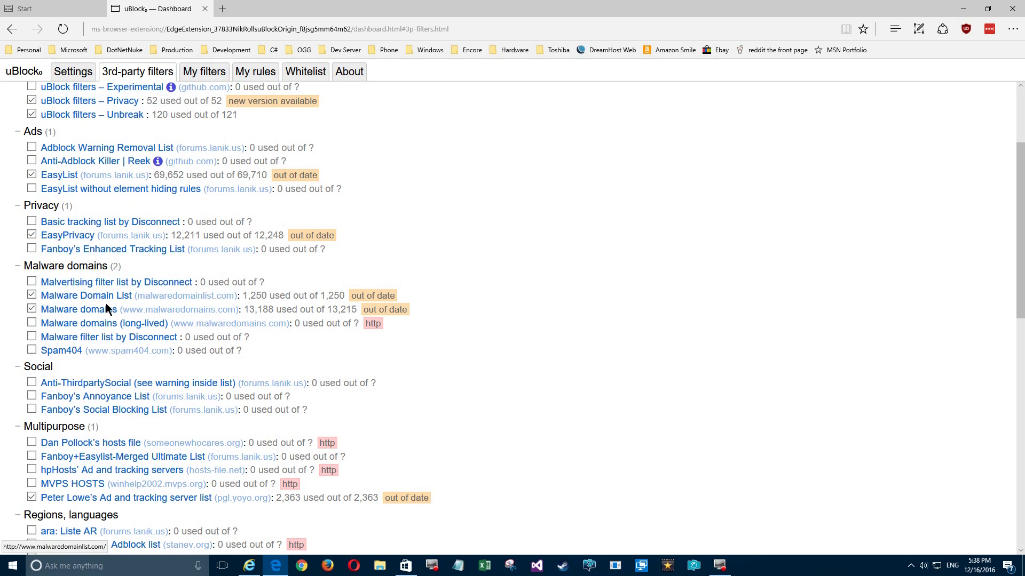
mouse_move(104, 372)
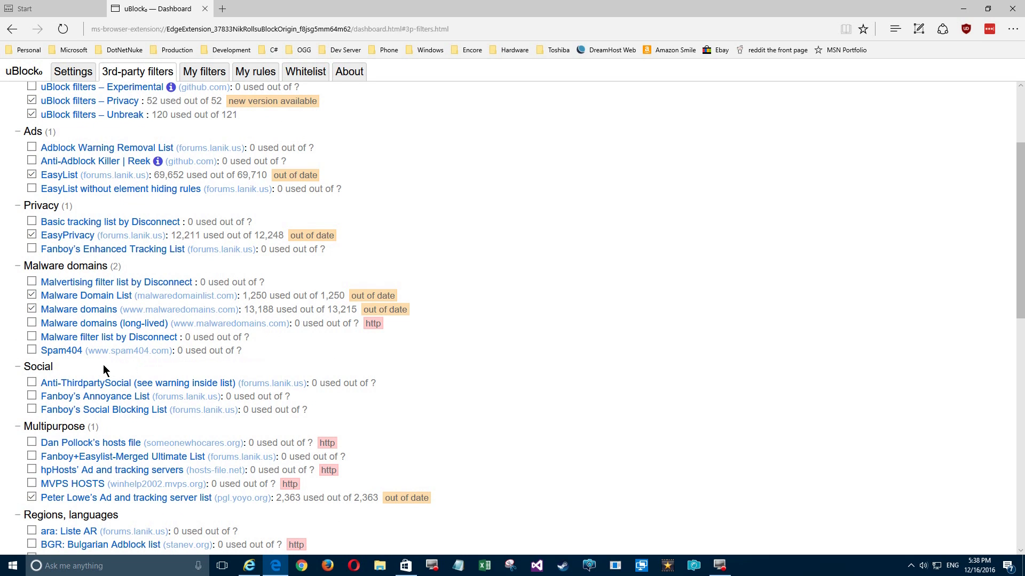
scroll("down", 3)
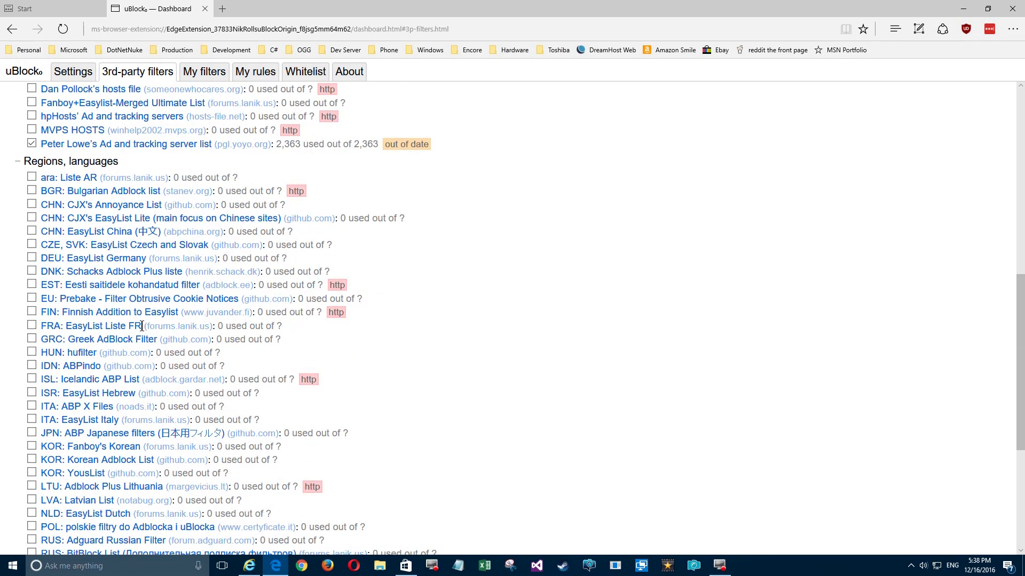
scroll("down", 3)
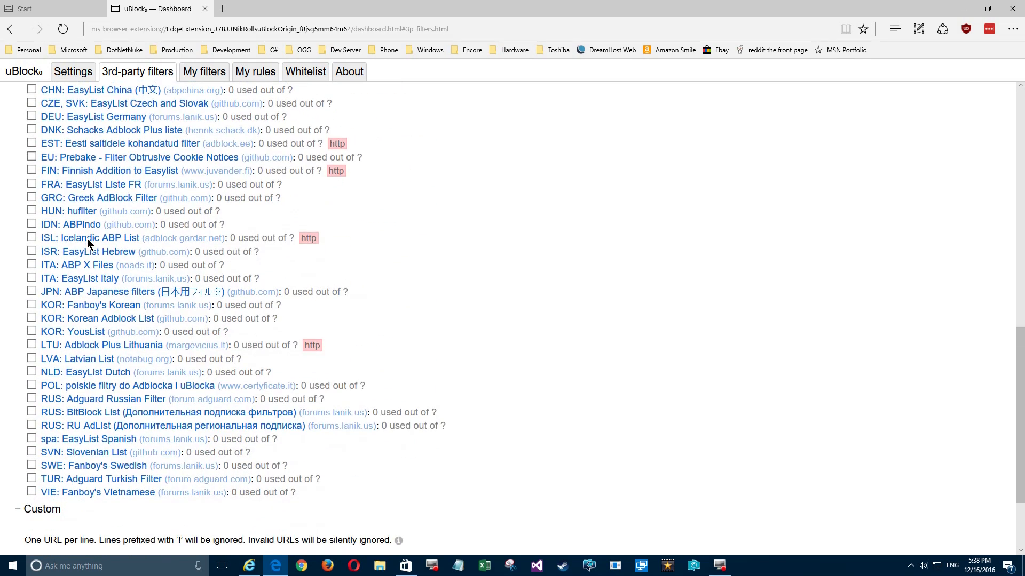
scroll("down", 3)
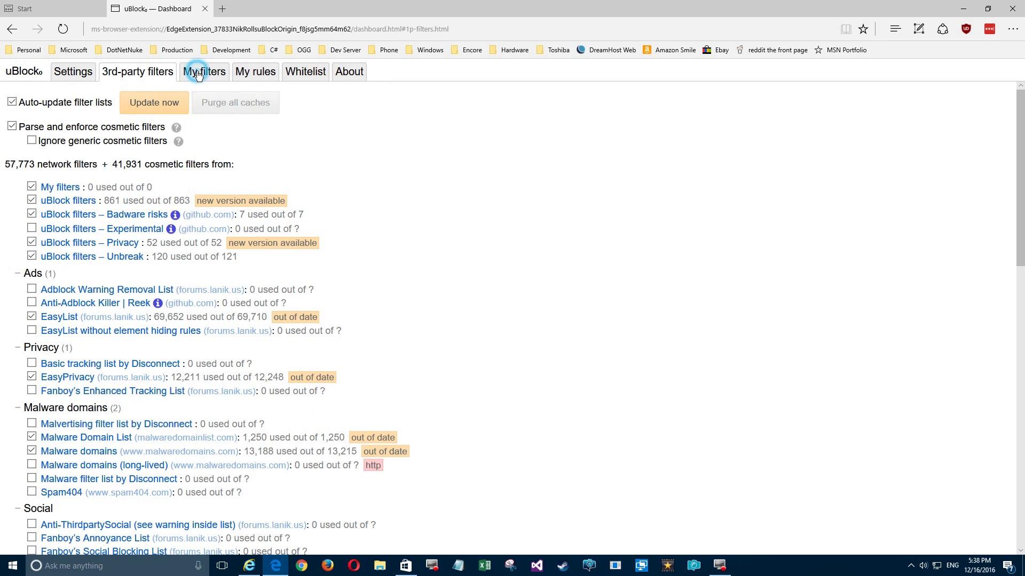
View My filters and 3rd-party filters, then My rules and its rule syntax documentation.
left_click(203, 71)
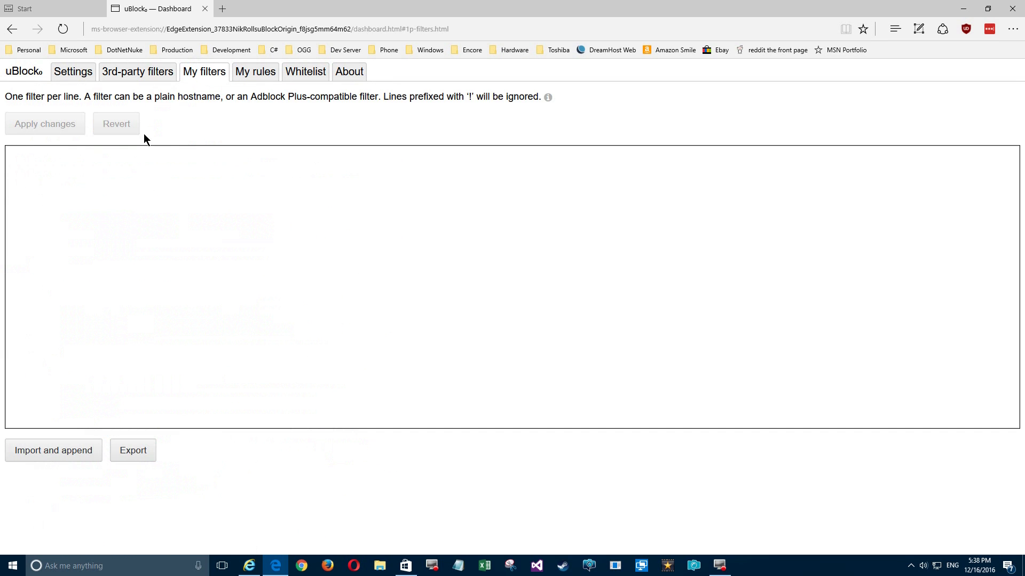
left_click(137, 71)
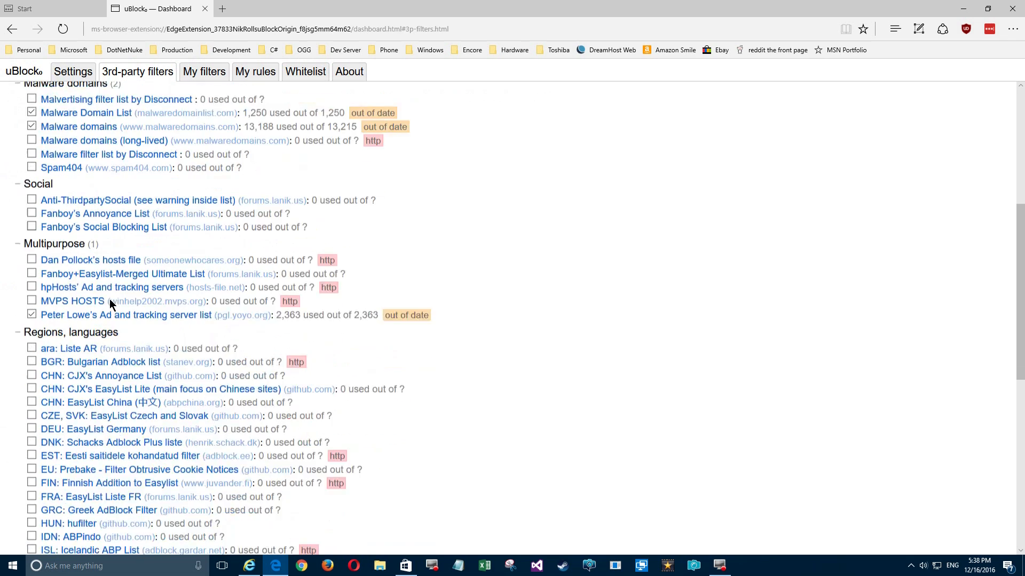
scroll("down", 3)
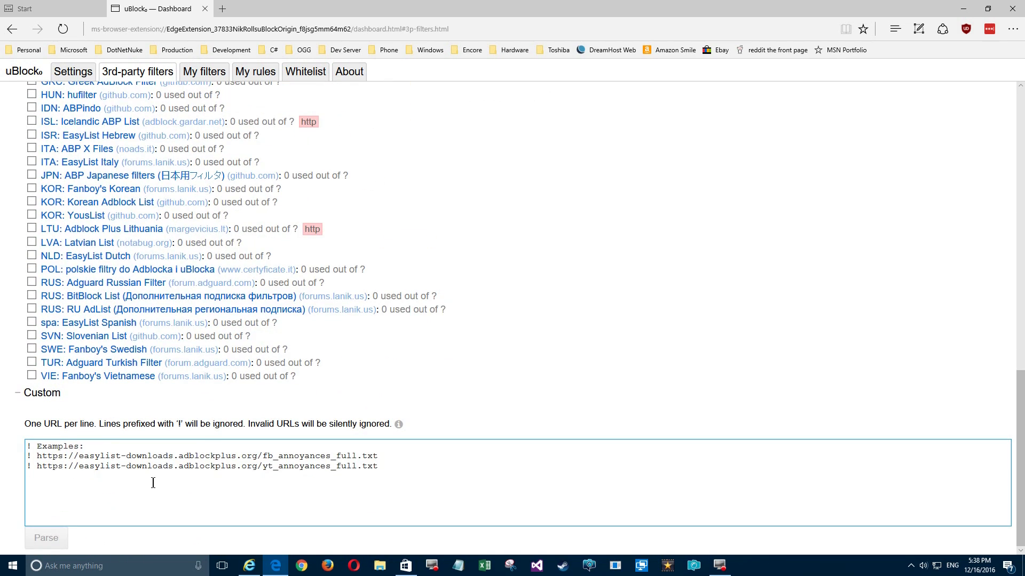
mouse_move(165, 212)
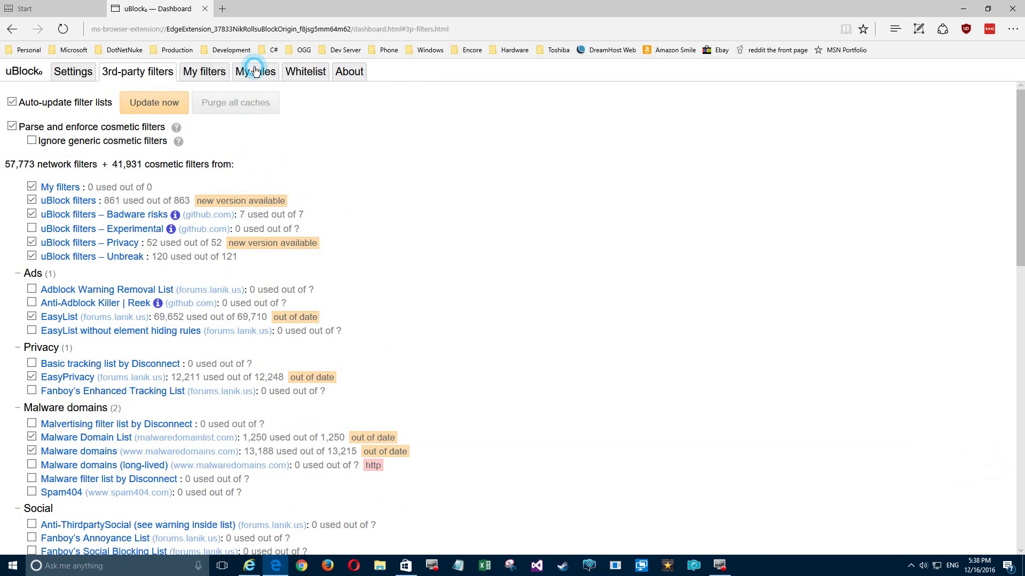
left_click(255, 71)
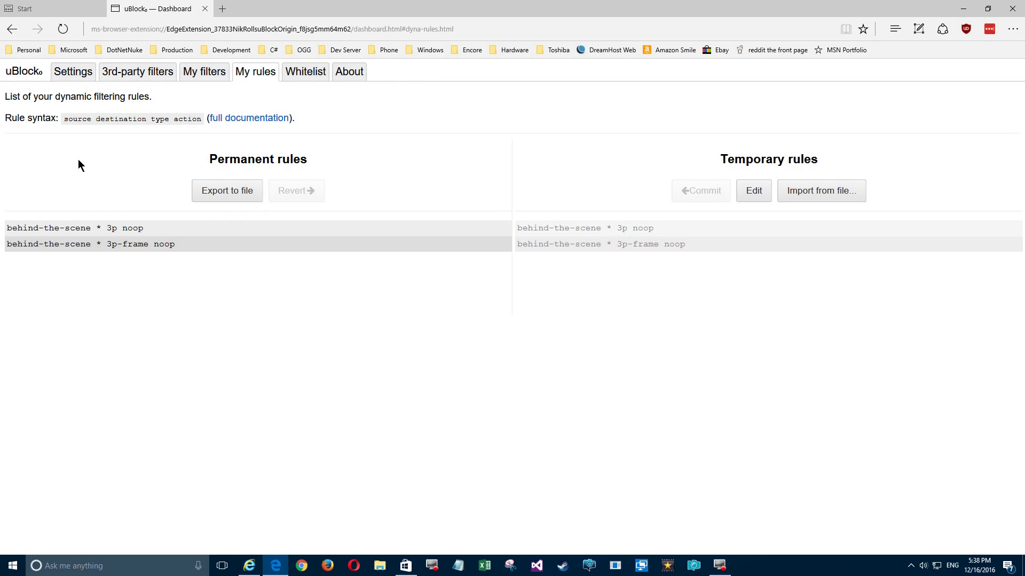
mouse_move(155, 117)
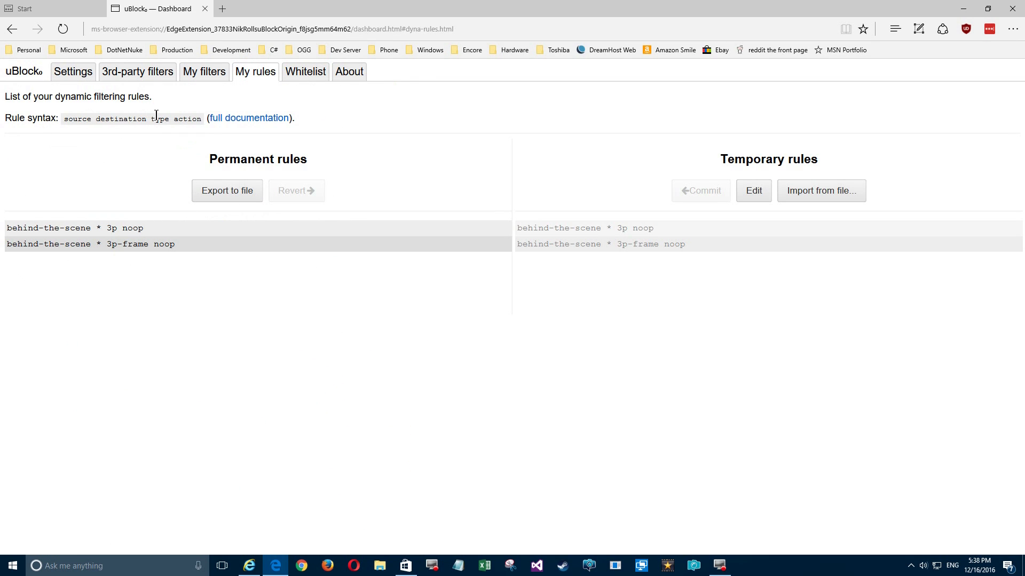
left_click(248, 117)
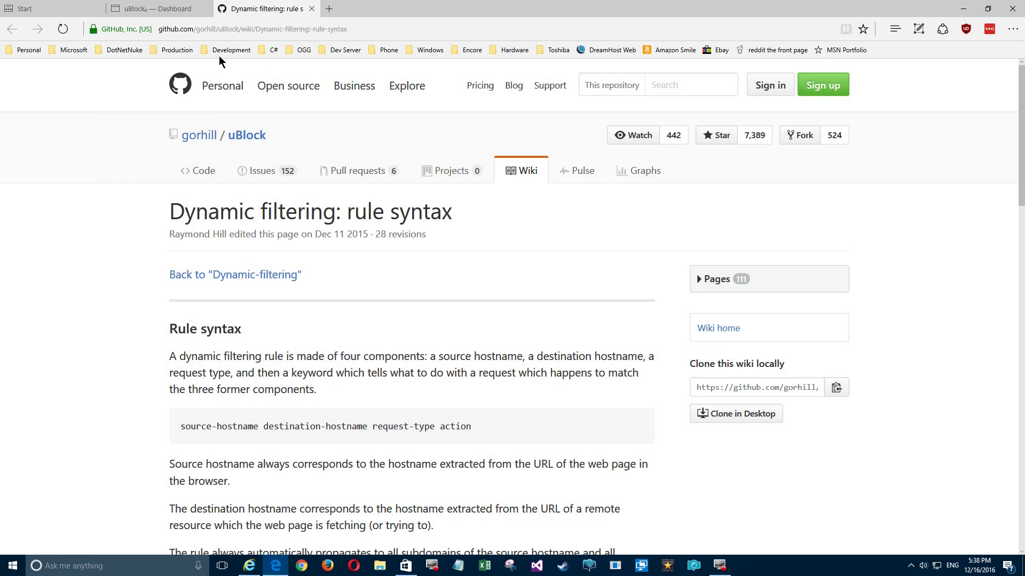
mouse_move(338, 396)
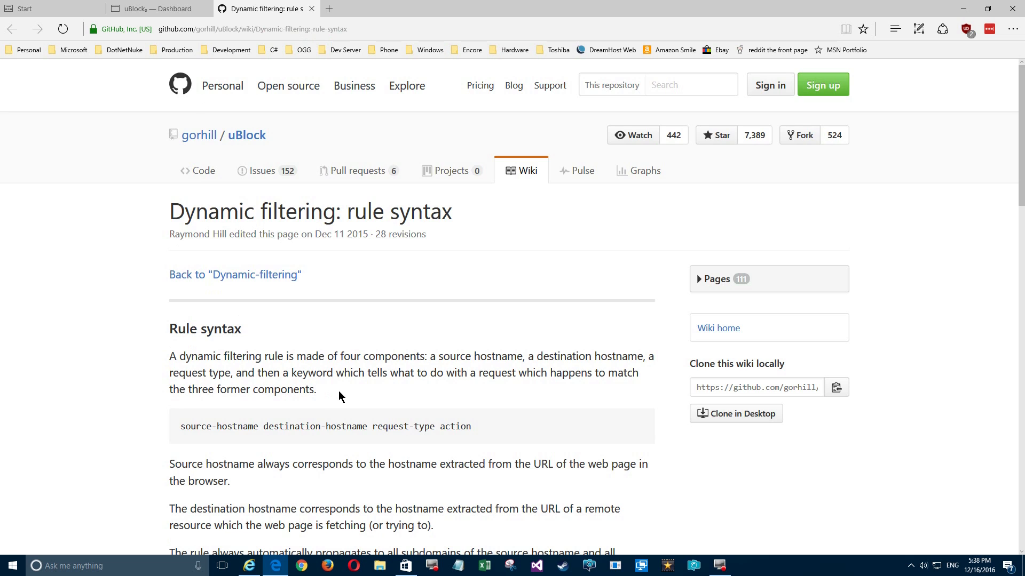
Read the GitHub rule syntax page through type-based rules, then close its tab.
scroll("down", 3)
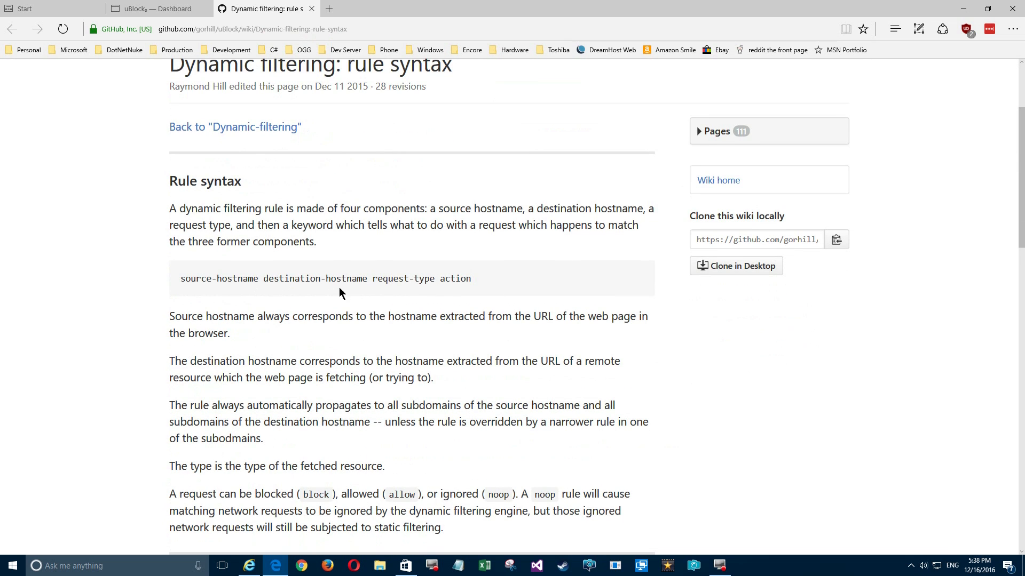
scroll("down", 3)
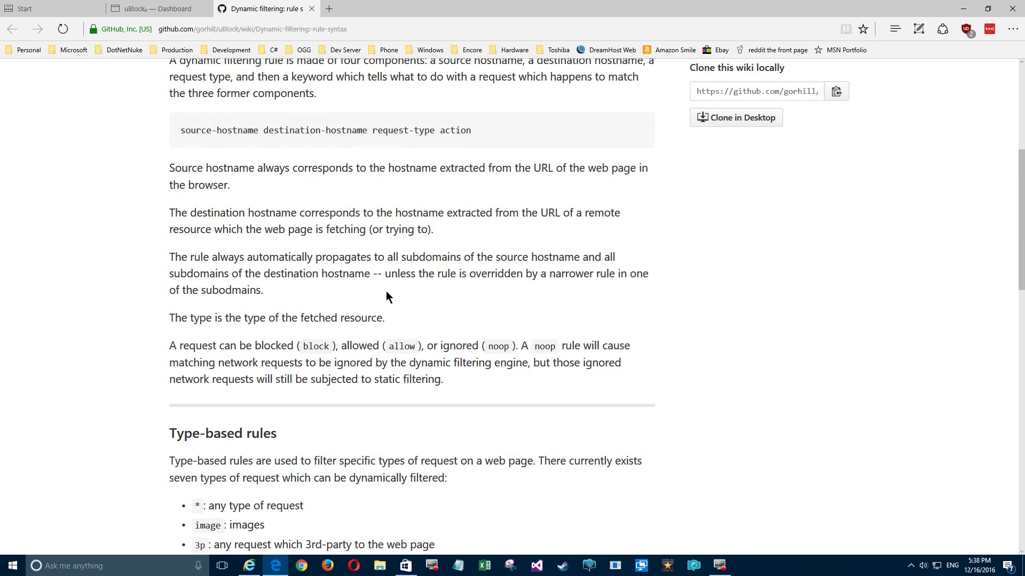
scroll("down", 3)
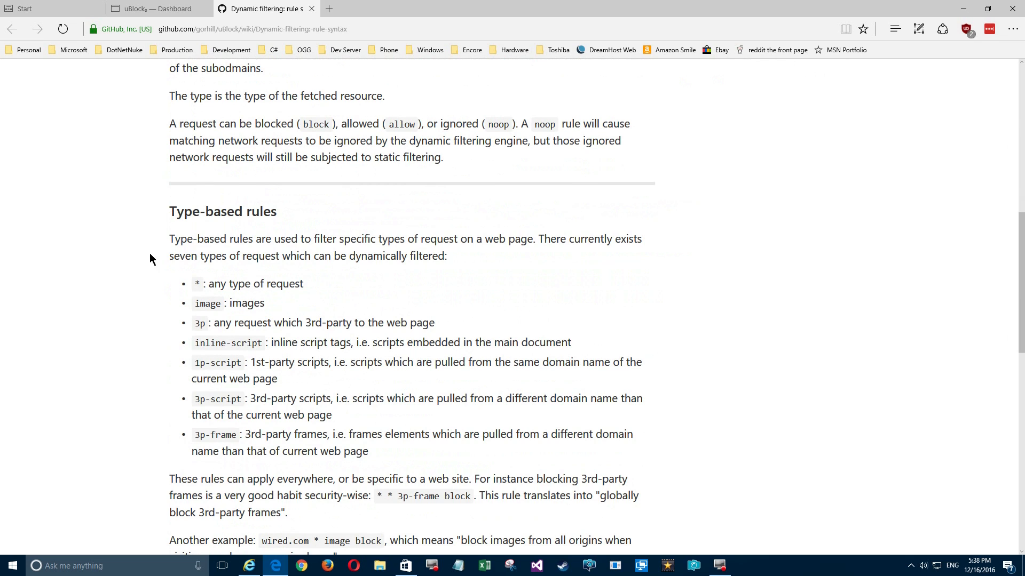
mouse_move(181, 311)
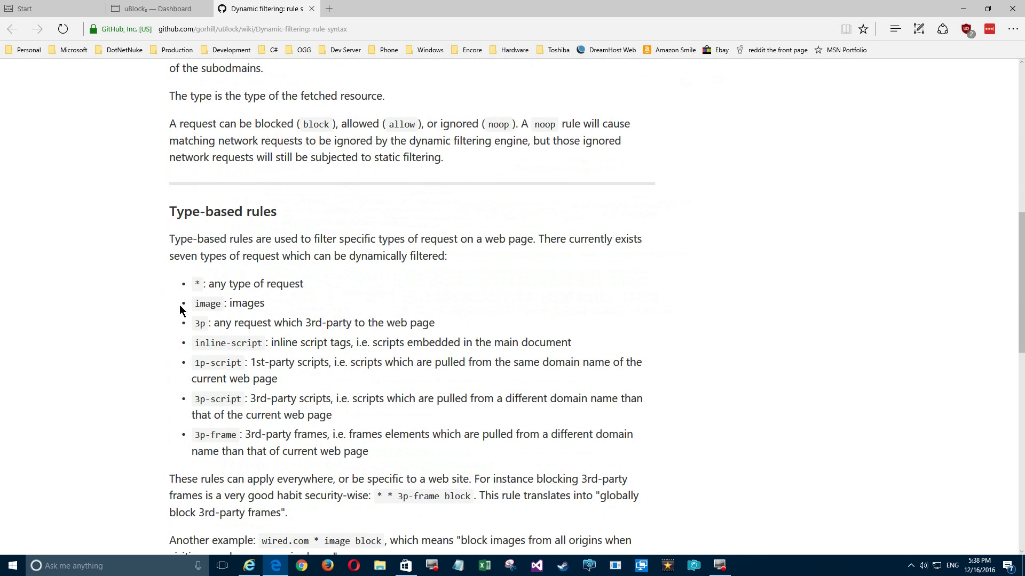
scroll("down", 3)
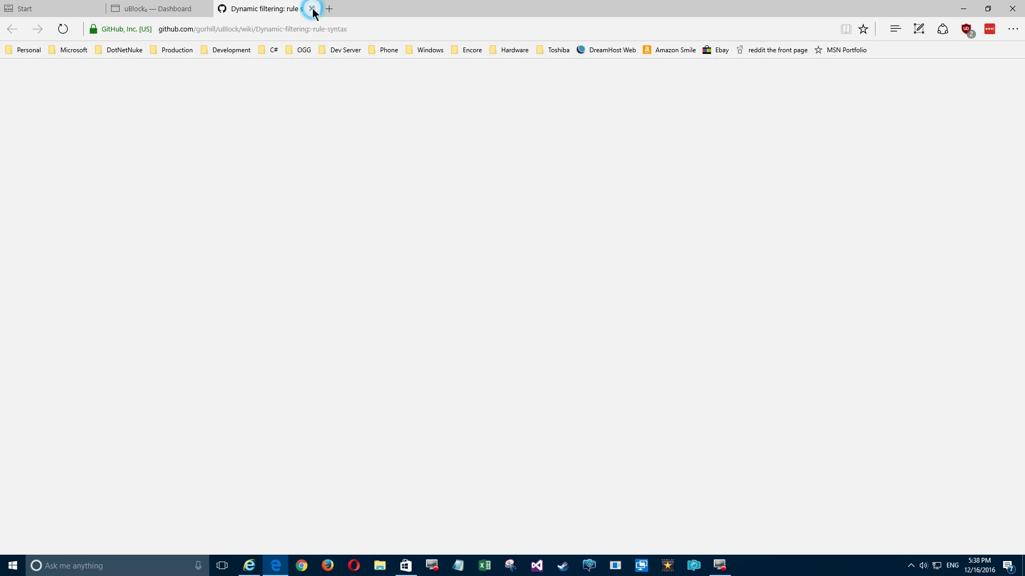
left_click(312, 9)
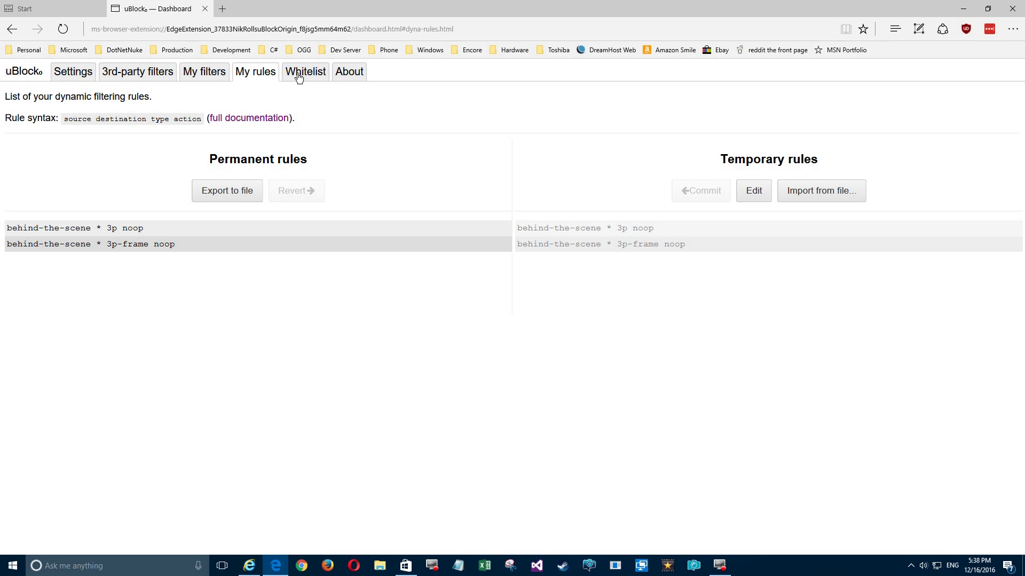
Open the Whitelist tab listing default exempted schemes like about-scheme and chrome-scheme.
left_click(305, 71)
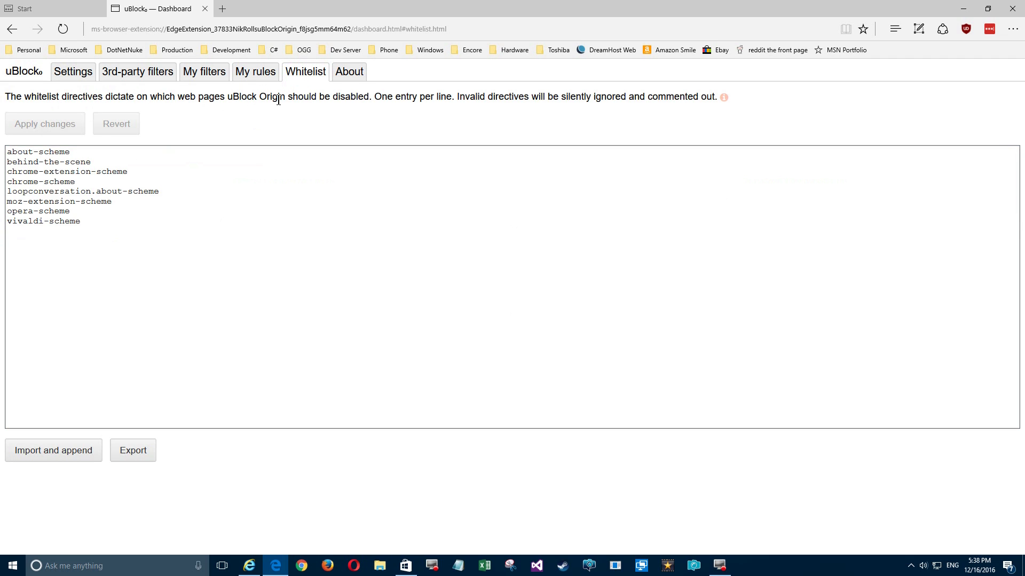
mouse_move(566, 99)
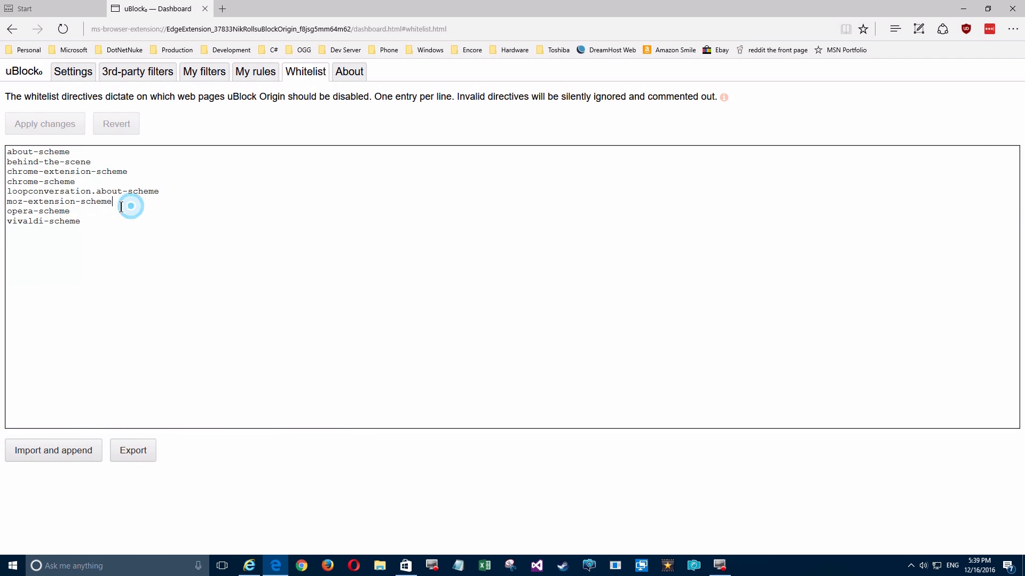
mouse_move(91, 243)
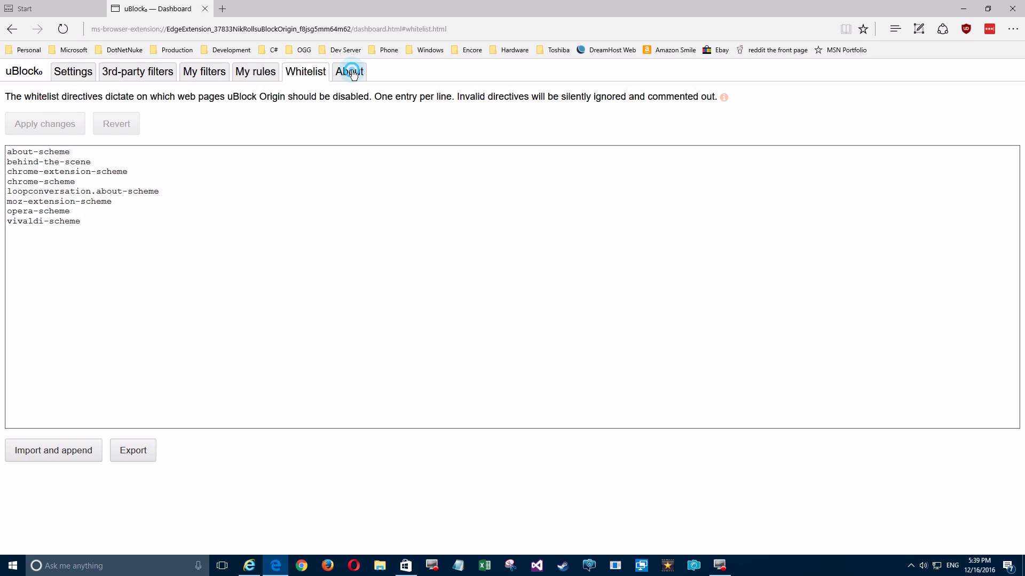
View the About and Settings pages, then close the uBlock Origin dashboard tab.
left_click(348, 71)
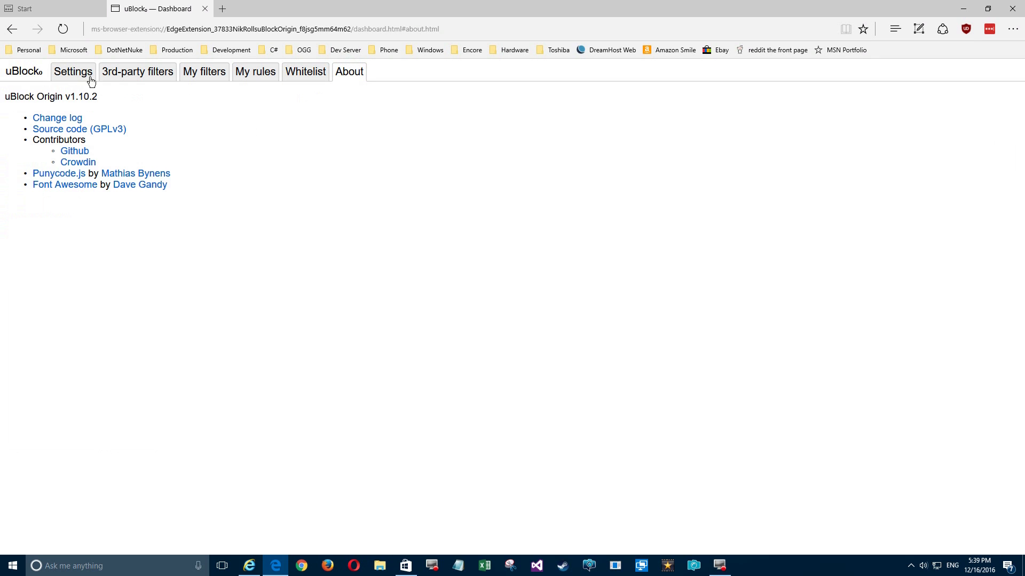
left_click(73, 71)
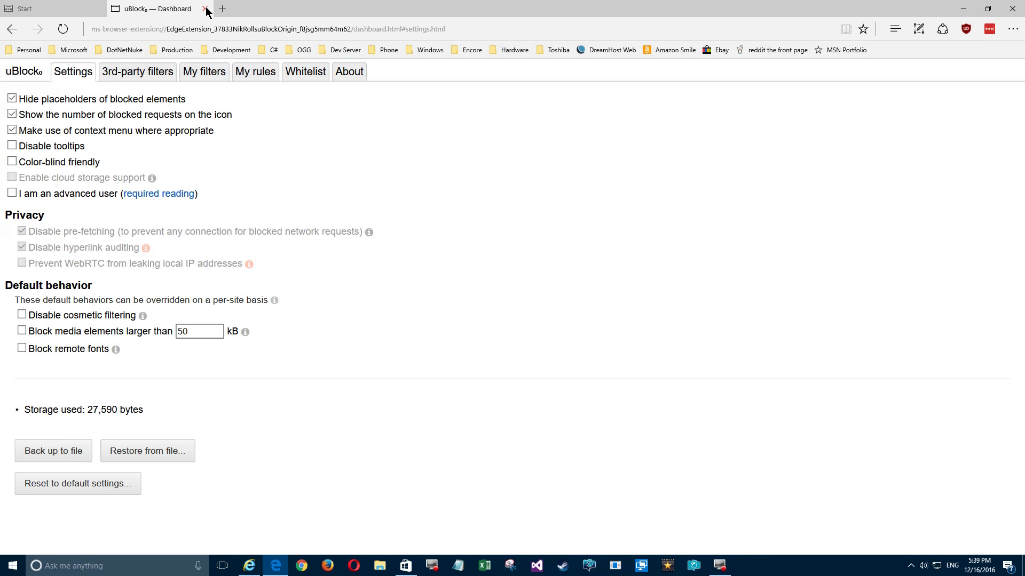
mouse_move(205, 12)
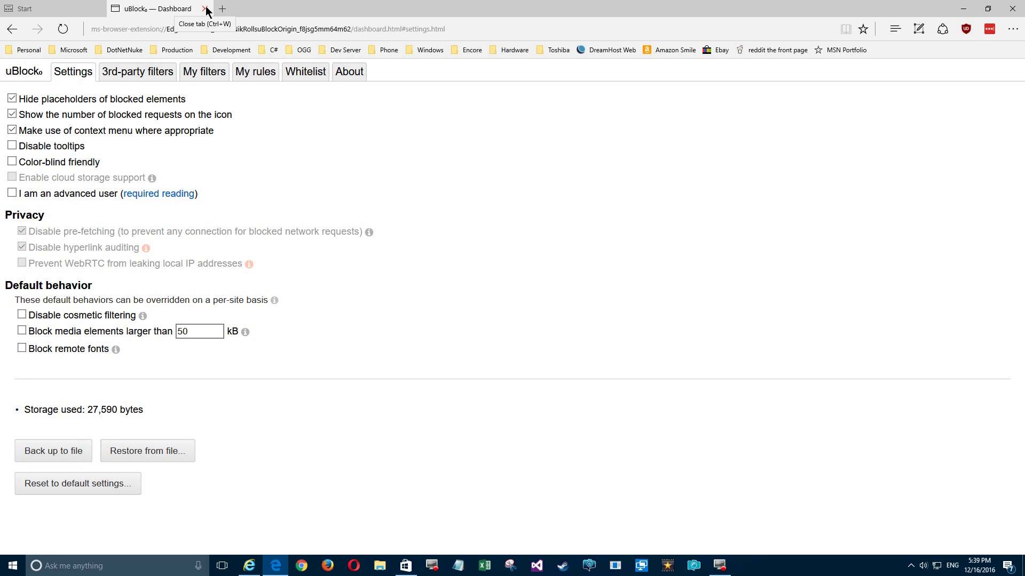
left_click(206, 8)
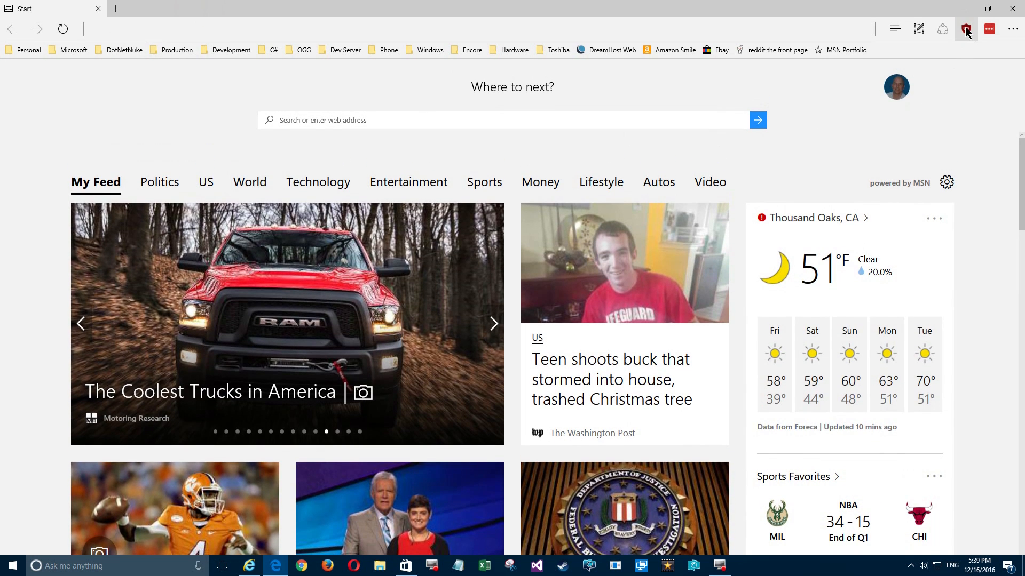
mouse_move(601, 137)
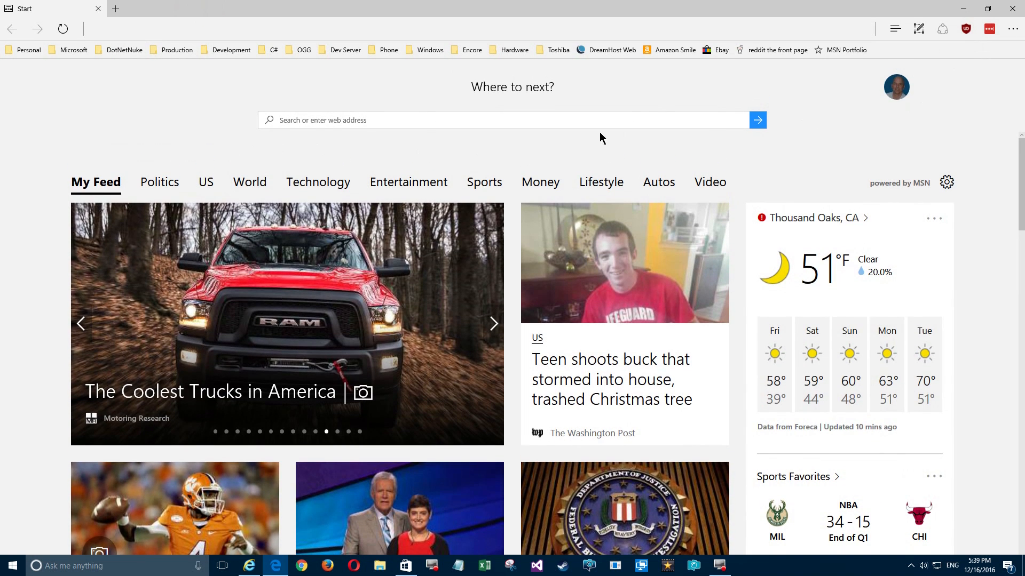
mouse_move(722, 78)
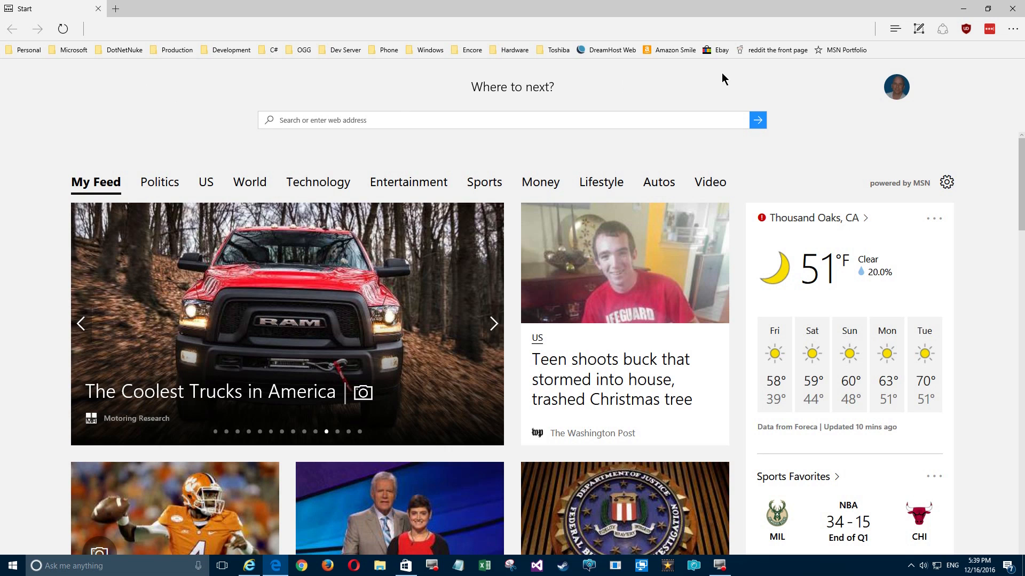
mouse_move(345, 49)
type("msn.com")
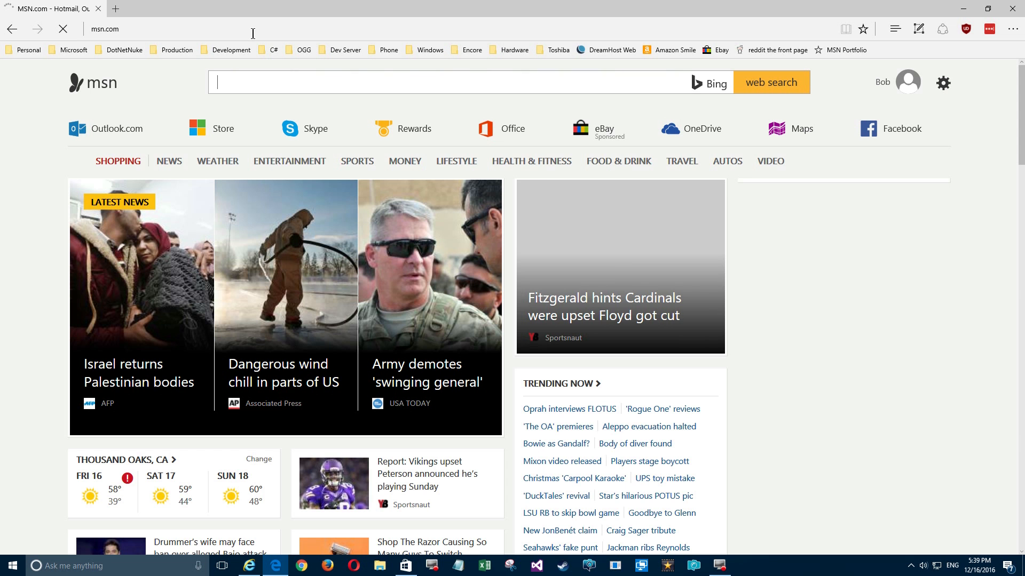
Load msn.com, scroll down through the page, and return to the top.
left_click(457, 82)
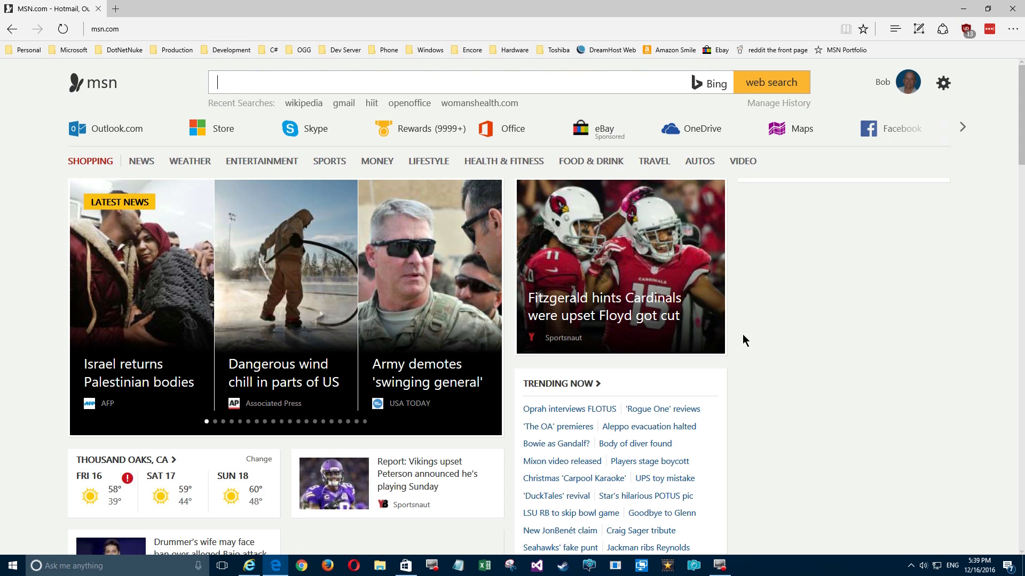
mouse_move(824, 298)
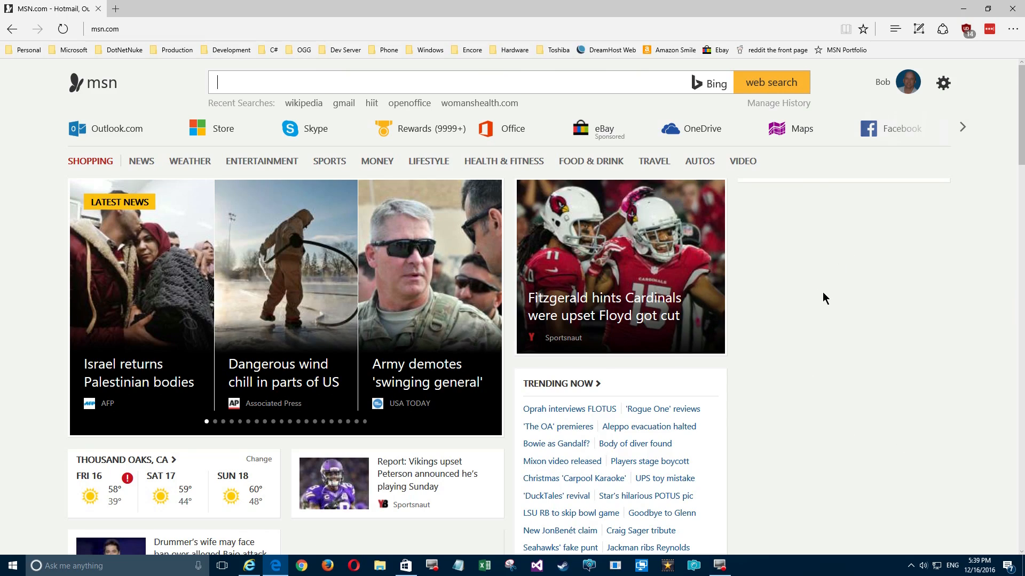
scroll("down", 3)
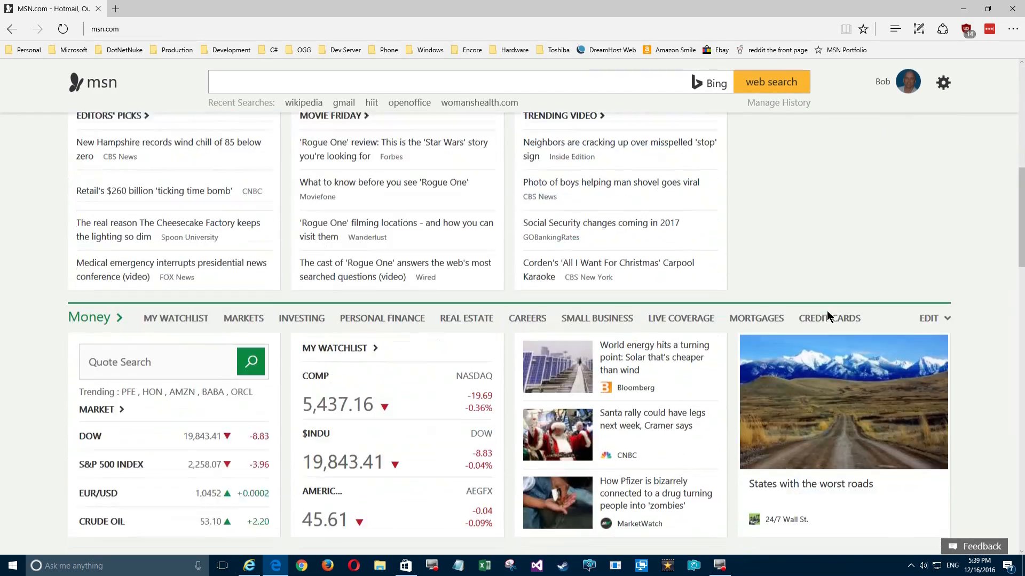
scroll("up", 3)
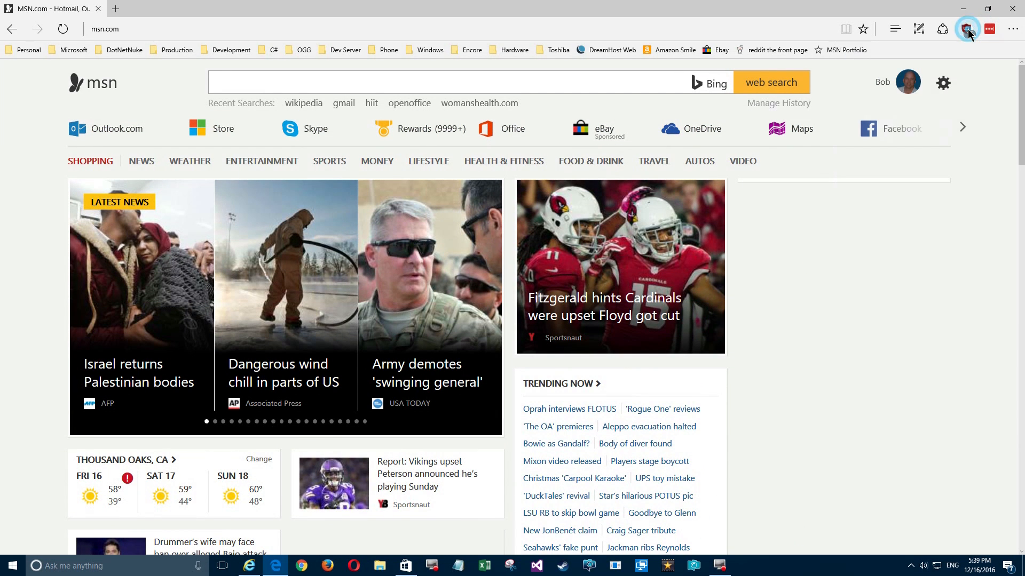
Check the popup's 16 blocked requests on msn.com, then power off blocking there.
left_click(967, 29)
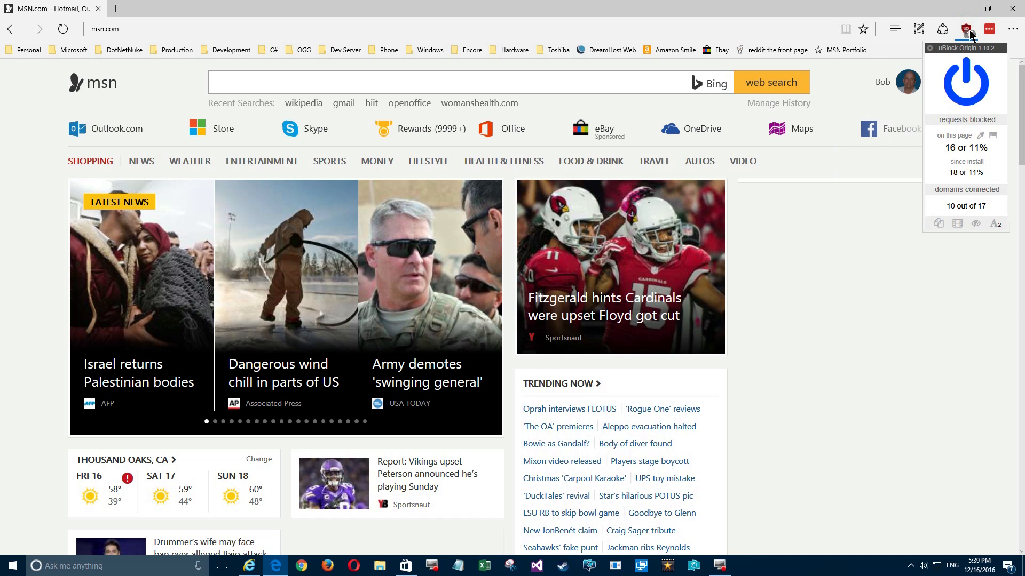
mouse_move(990, 62)
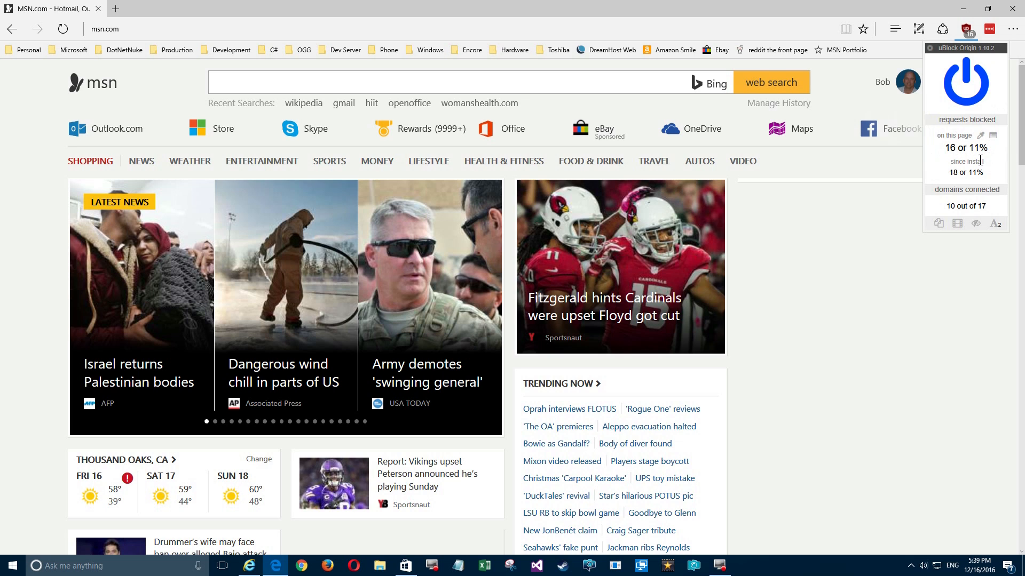
mouse_move(985, 199)
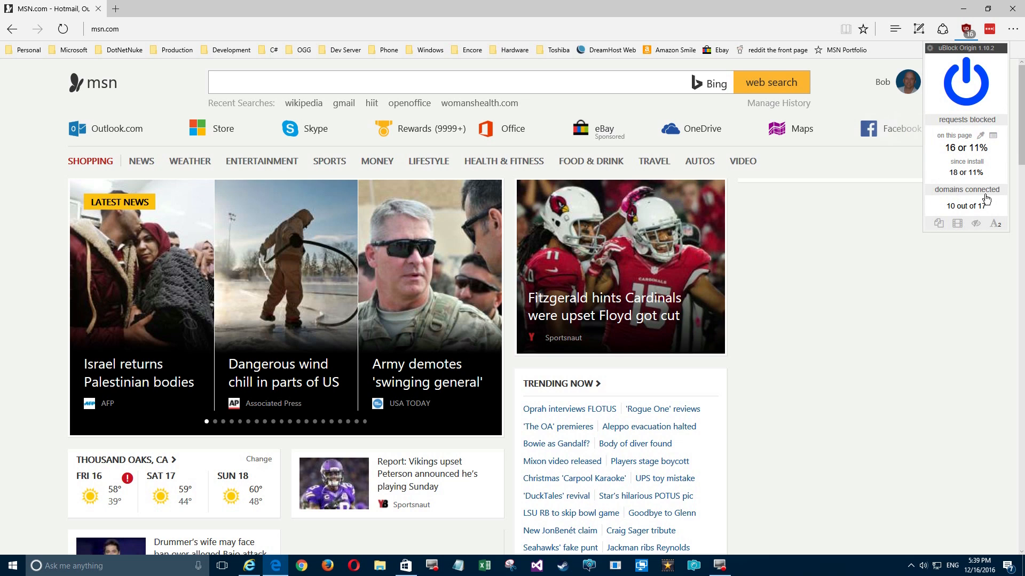
mouse_move(946, 217)
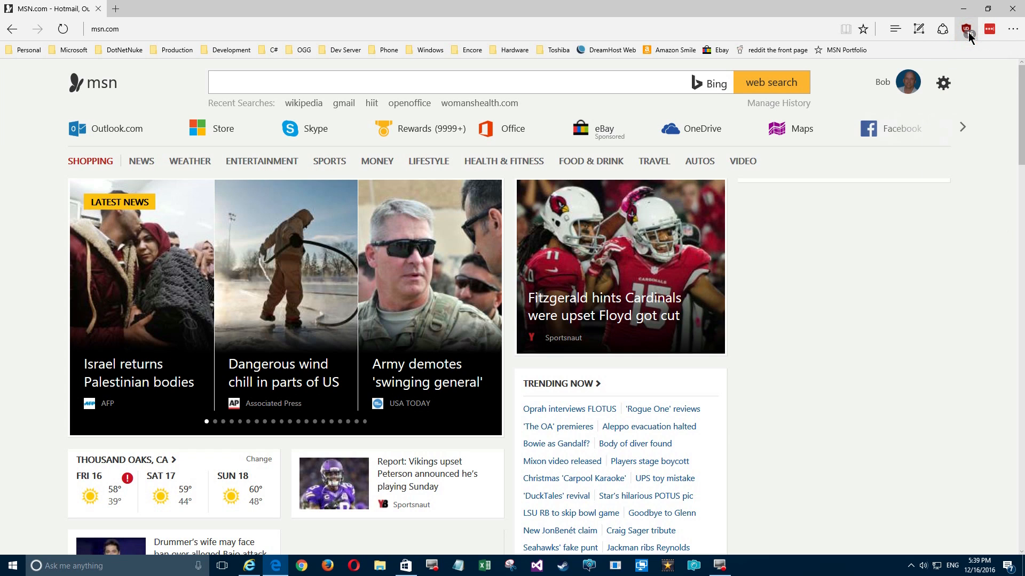
left_click(966, 29)
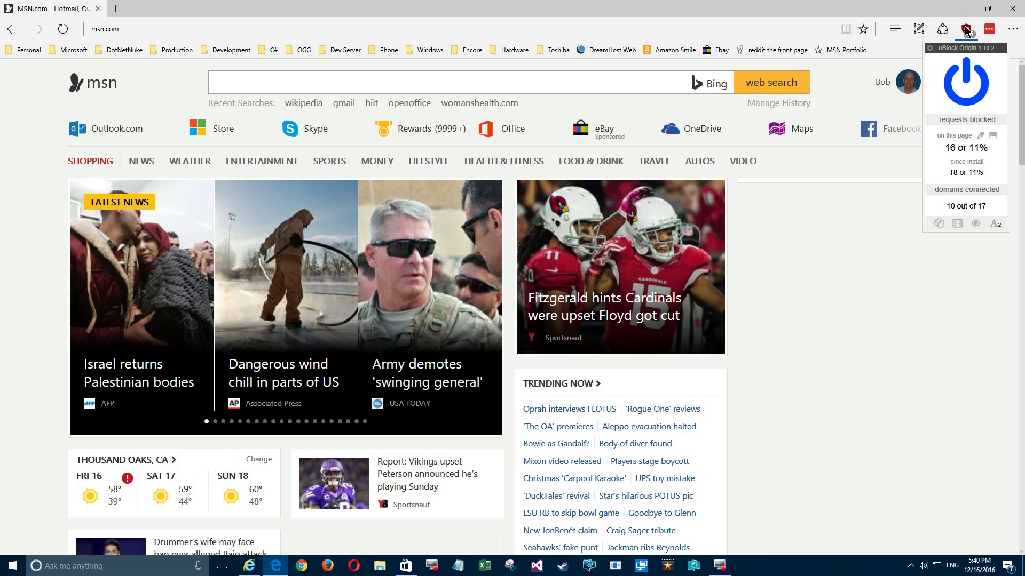
mouse_move(966, 85)
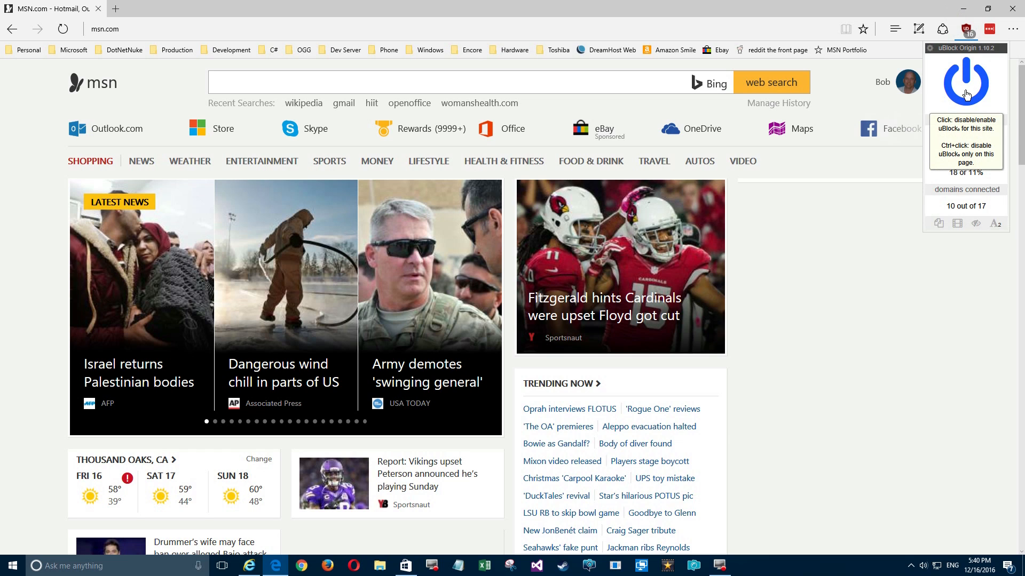
left_click(965, 83)
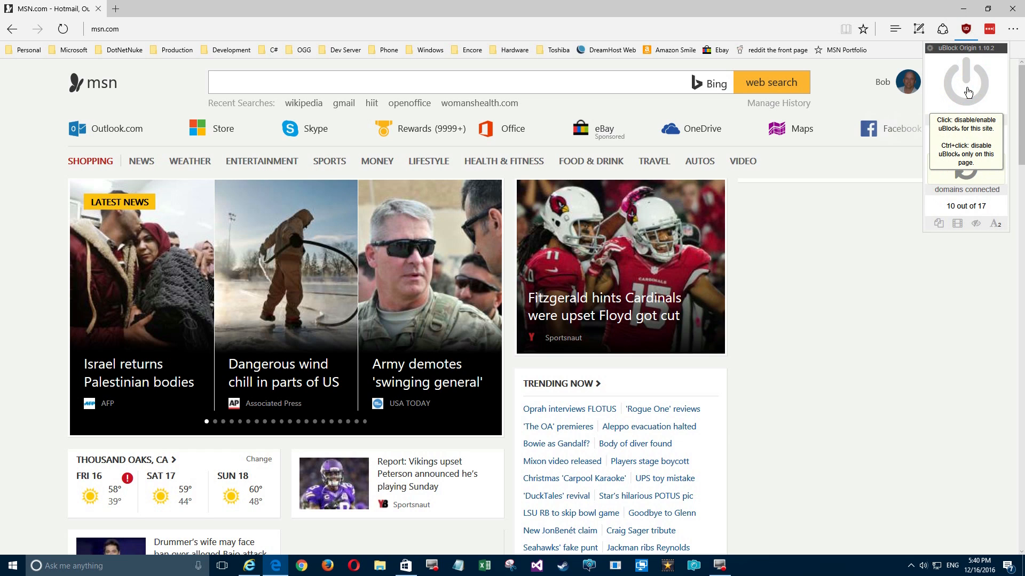
Reload msn.com without blocking and scroll to find ads like the Office 365 banner.
left_click(966, 85)
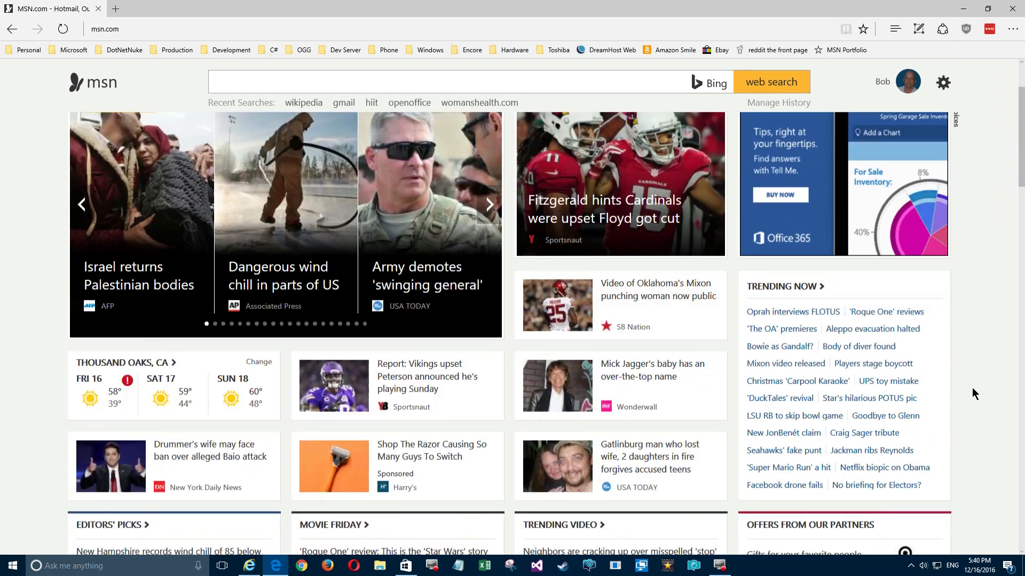
scroll("down", 3)
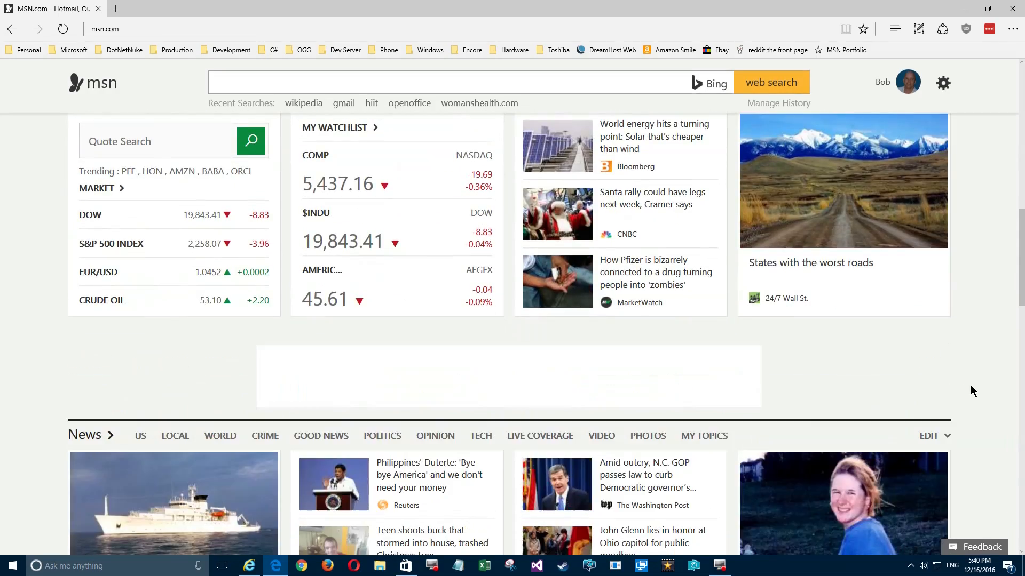
scroll("up", 3)
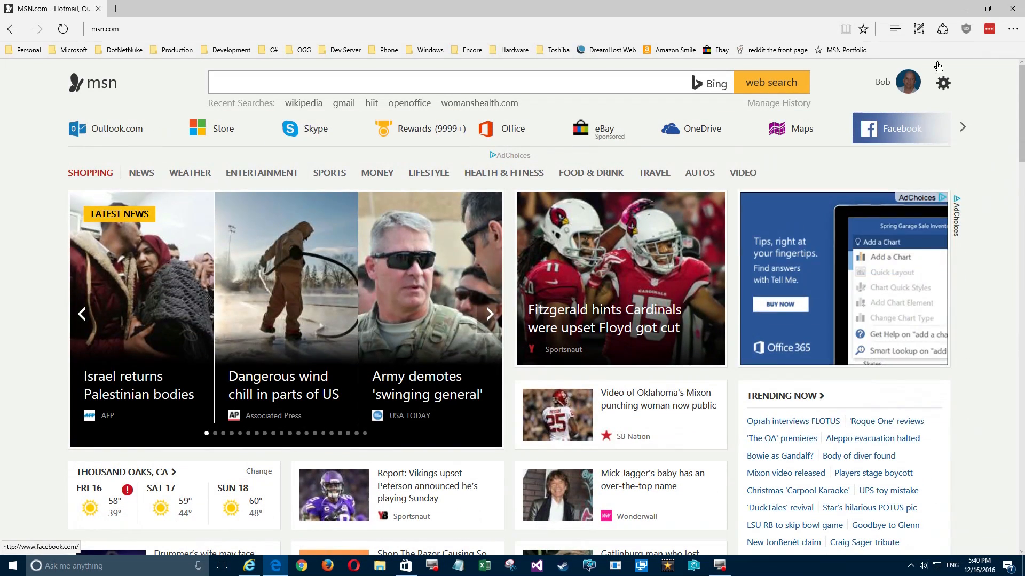
Reload msn.com from the uBlock Origin panel so its ads are blocked again.
left_click(964, 29)
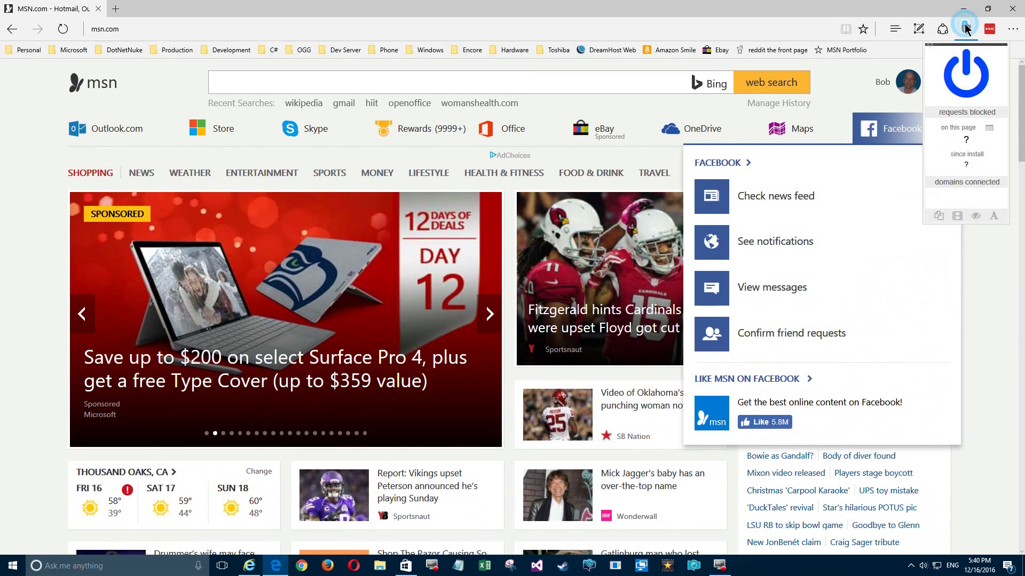
mouse_move(966, 85)
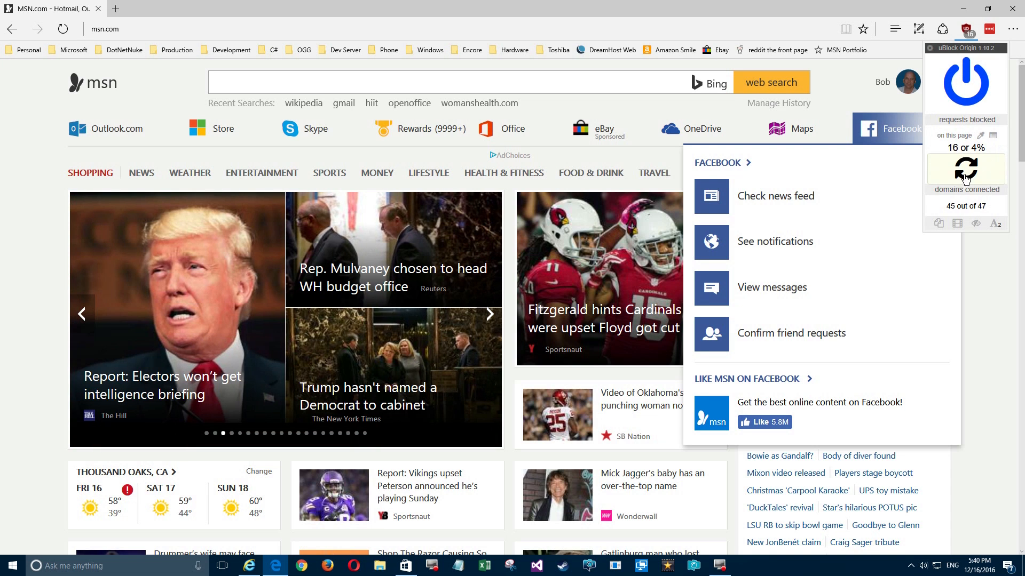
left_click(63, 29)
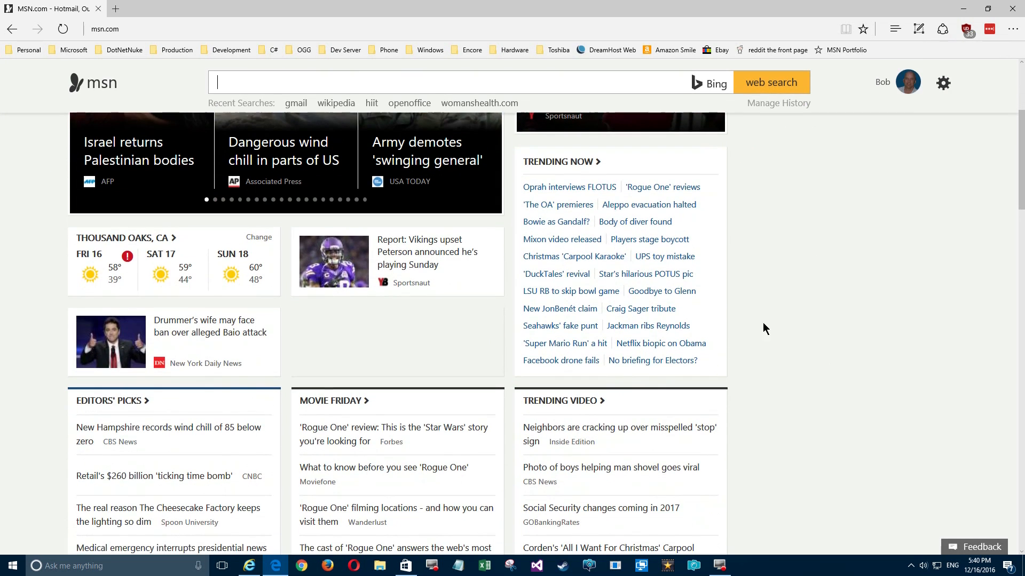
mouse_move(532, 141)
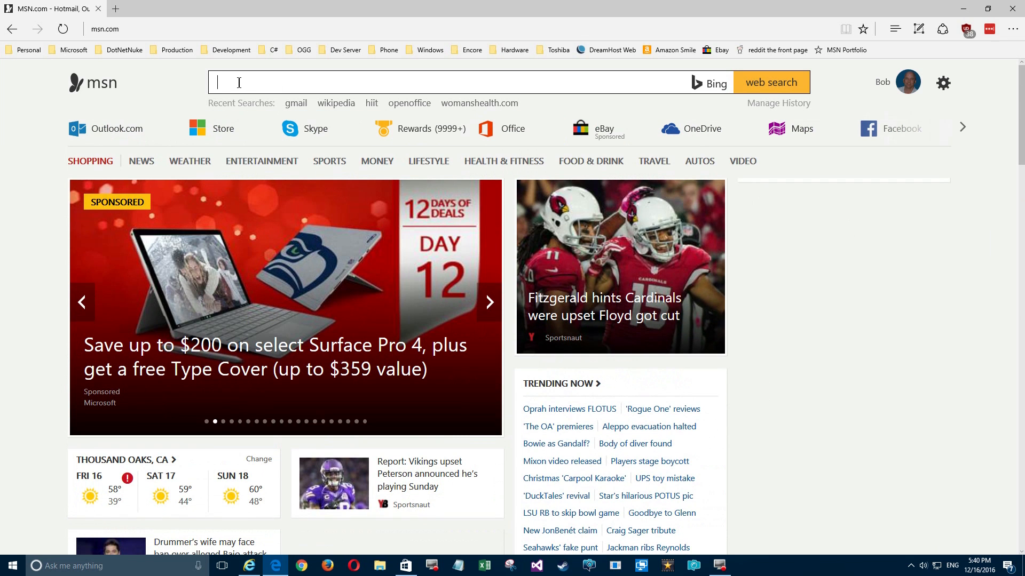
Load cnn.com in a second tab and scroll through its top stories.
left_click(116, 8)
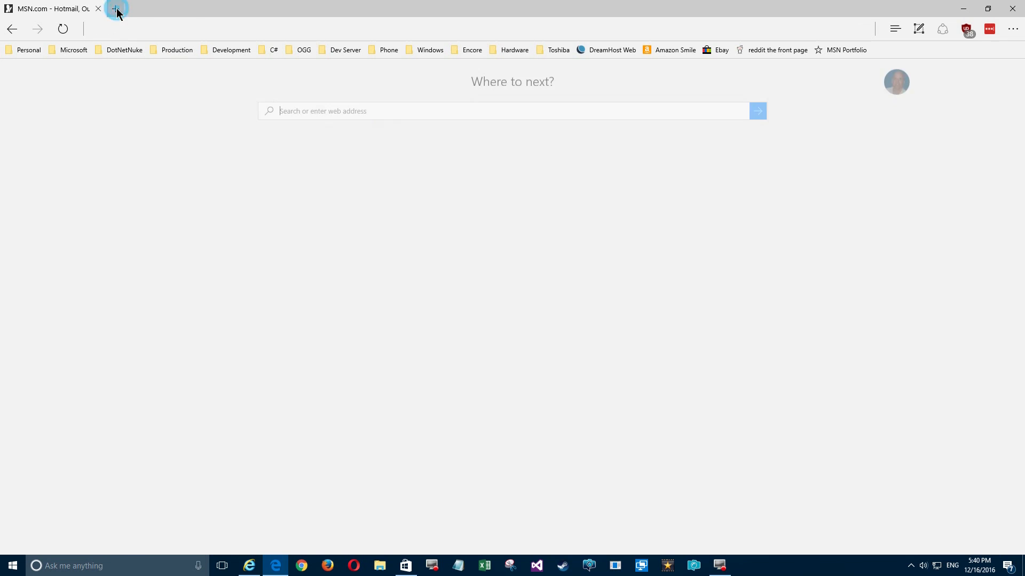
left_click(116, 9)
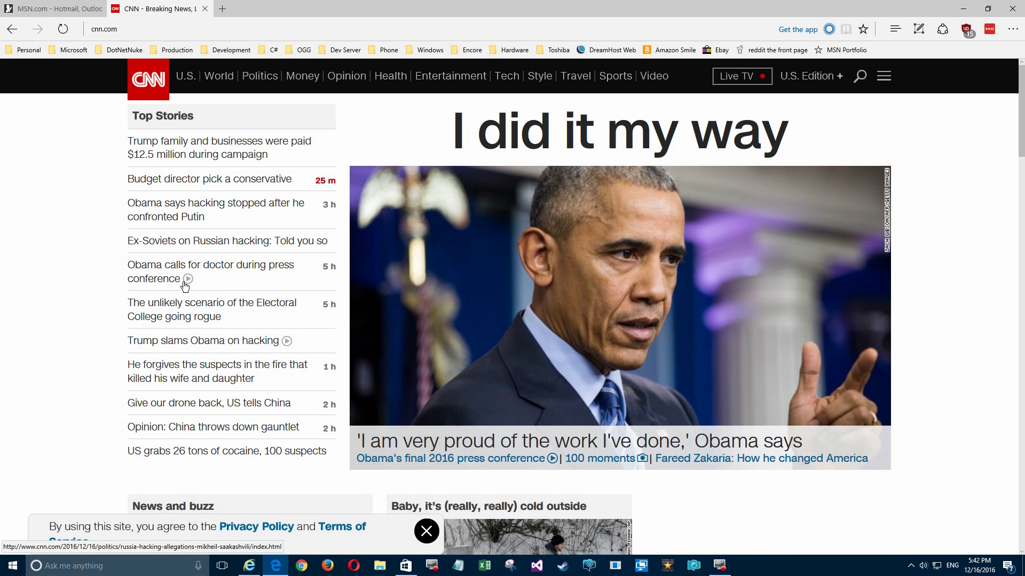
scroll("down", 3)
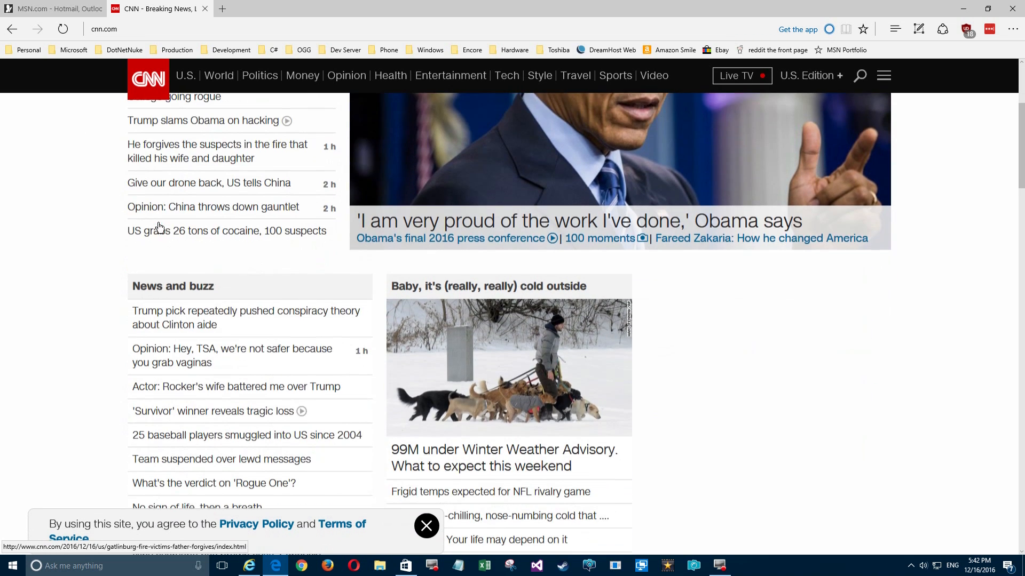
scroll("down", 3)
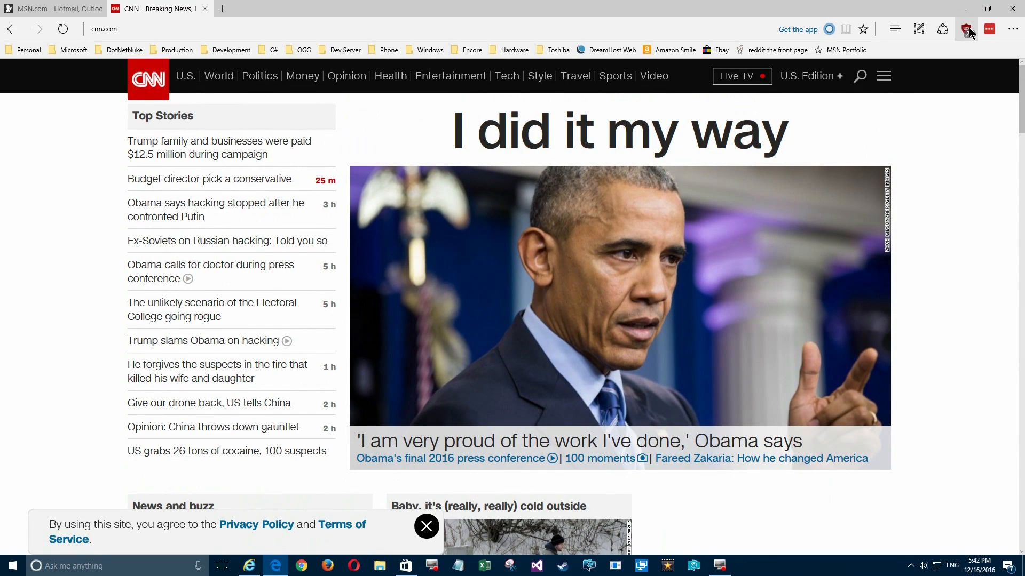
Disable uBlock Origin on cnn.com and reload, leaving 0 requests blocked.
left_click(968, 29)
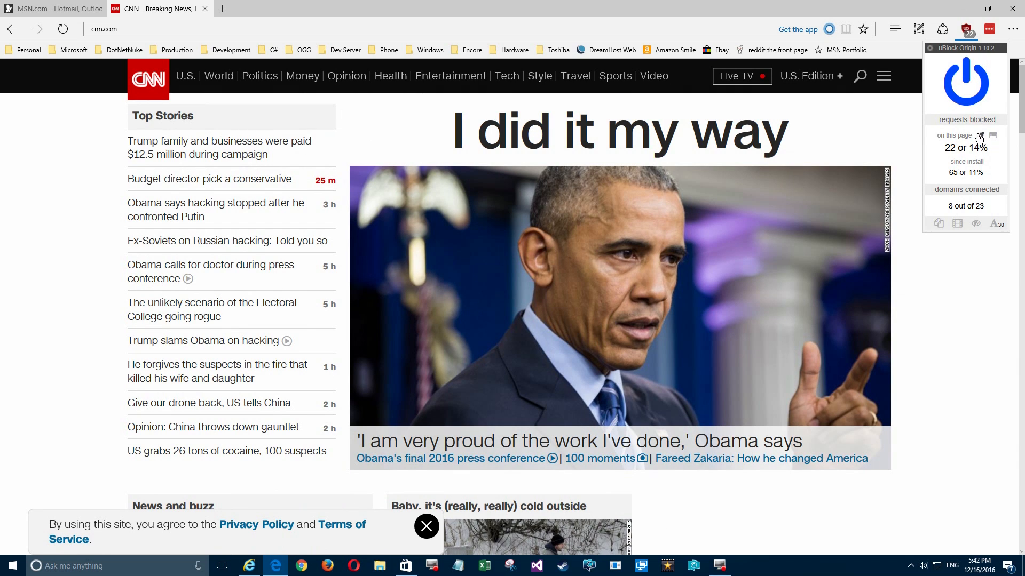
left_click(966, 82)
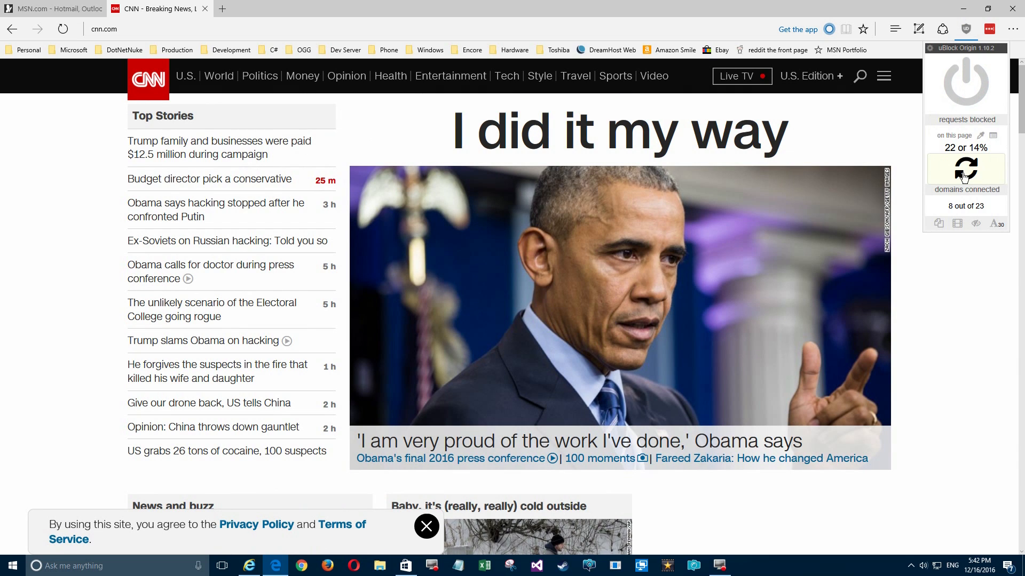
left_click(965, 169)
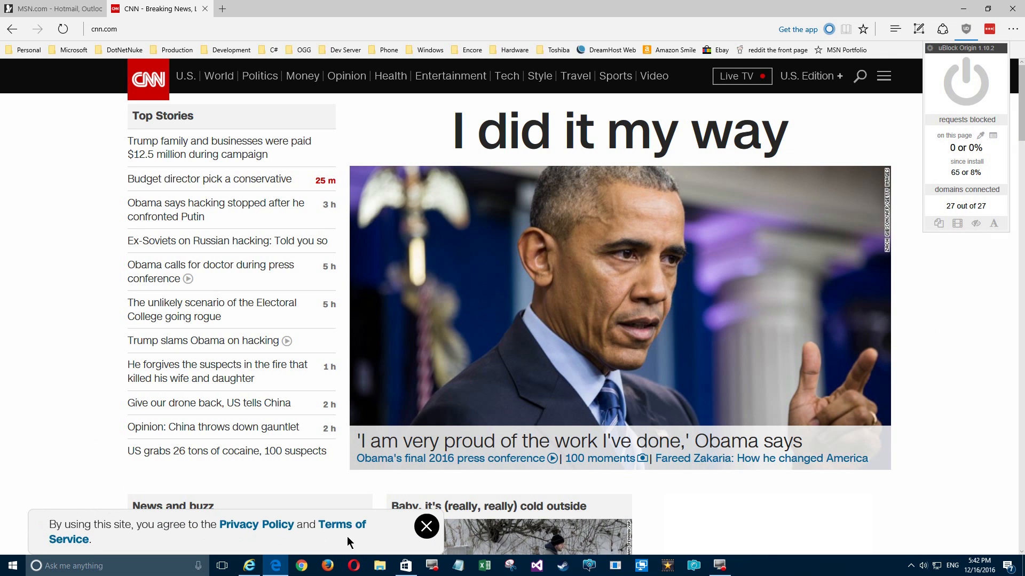
scroll("down", 3)
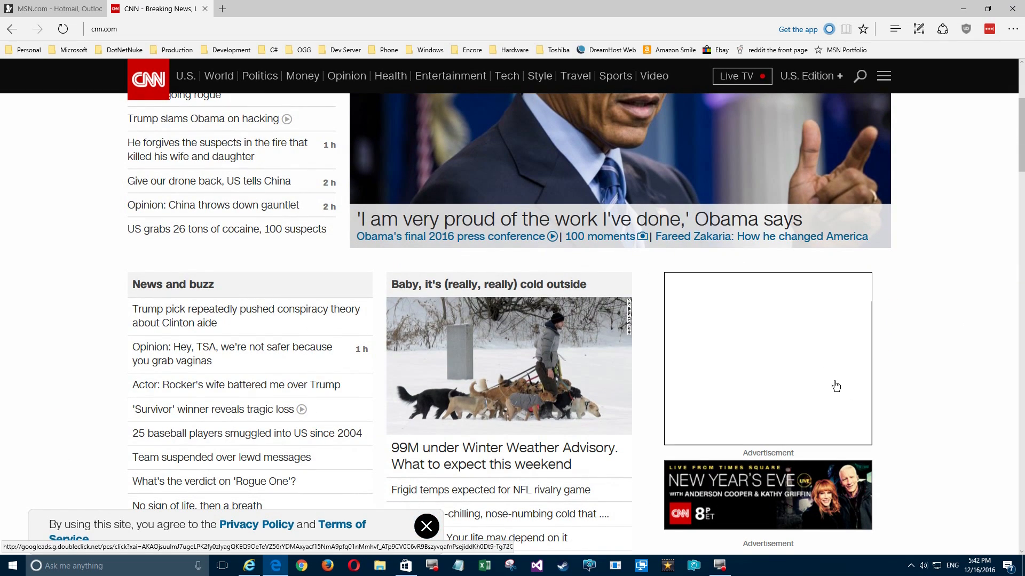
scroll("down", 3)
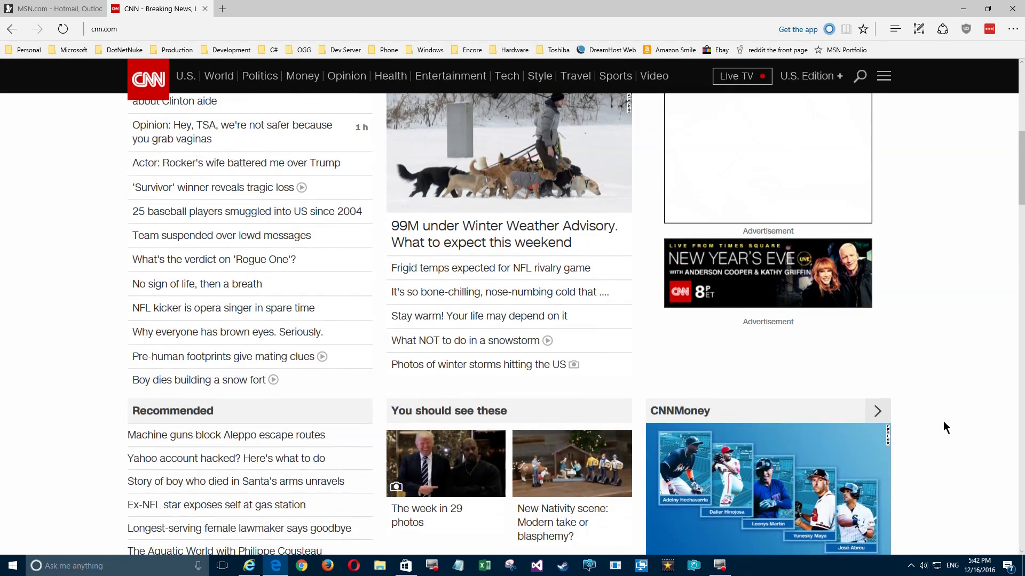
scroll("up", 3)
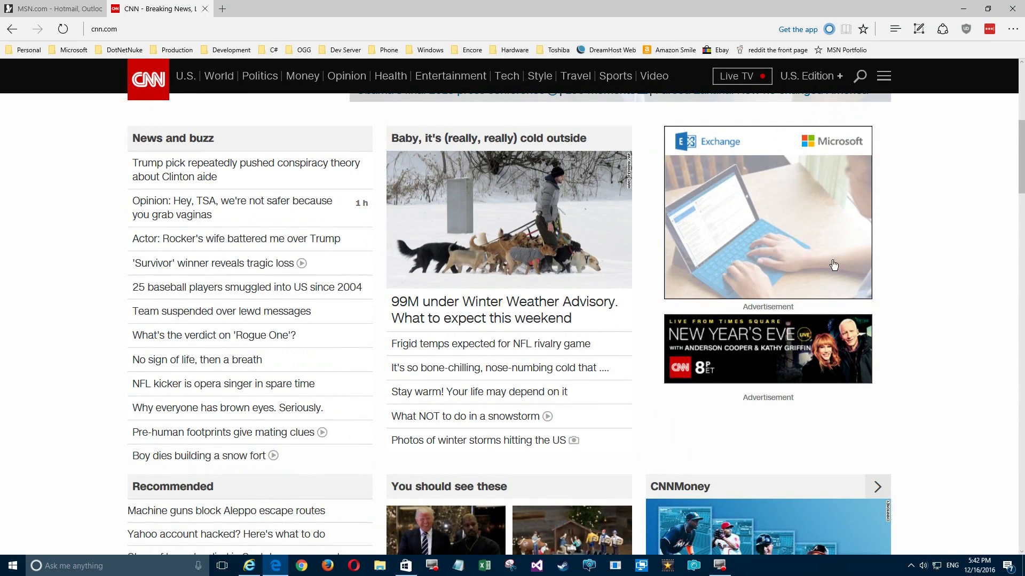
scroll("down", 3)
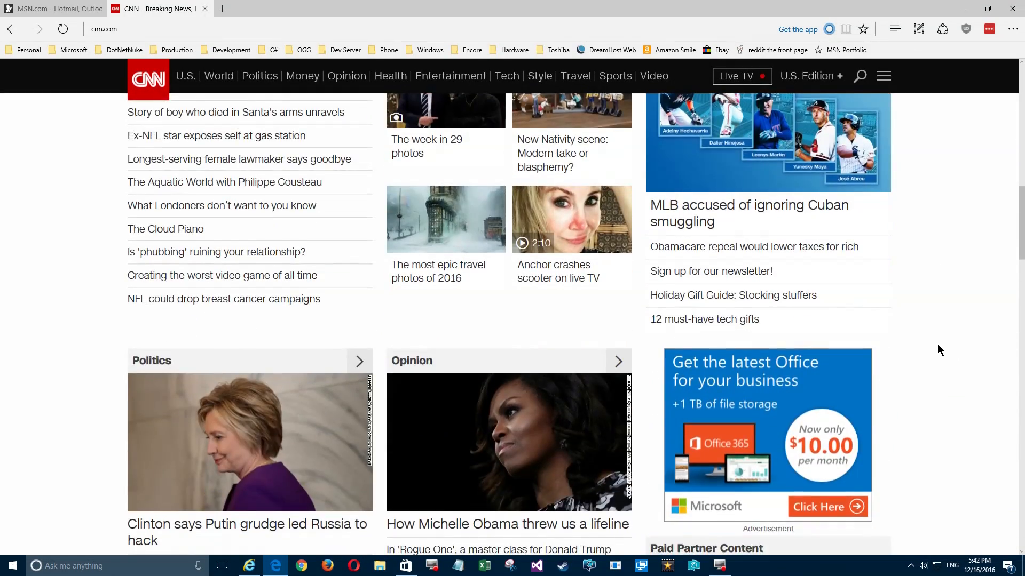
scroll("down", 3)
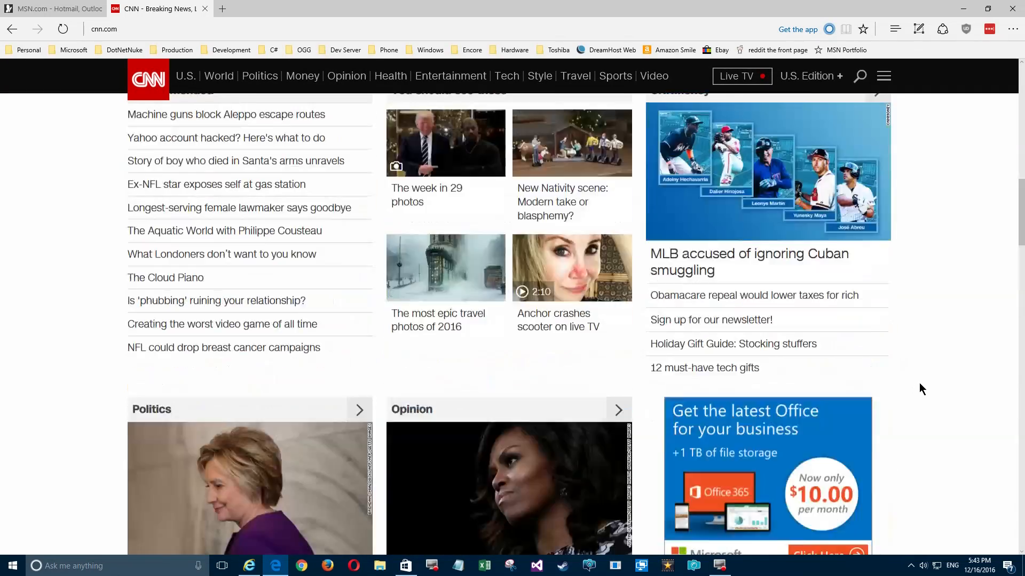
scroll("up", 3)
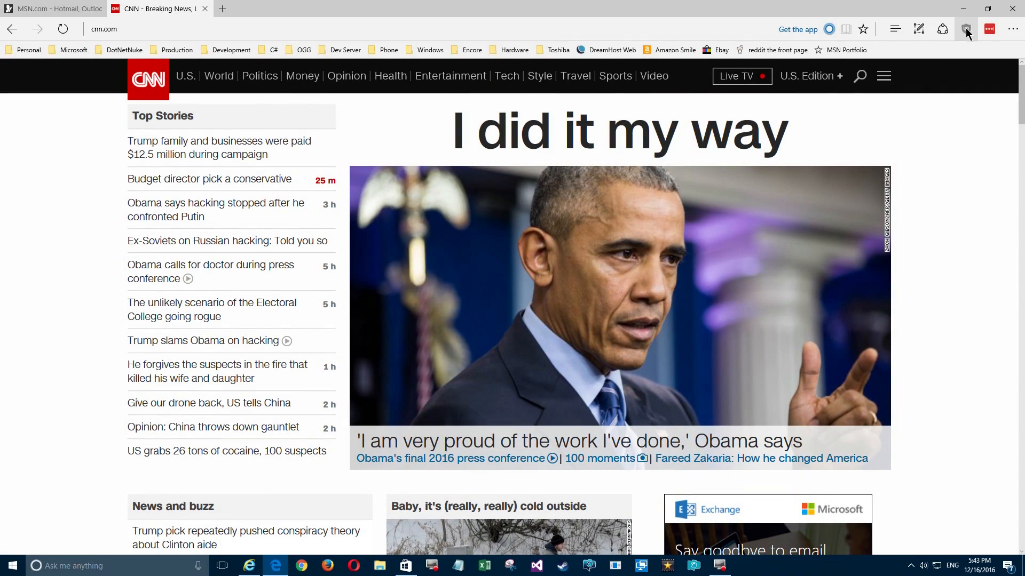
Switch uBlock Origin's power button back on for cnn.com.
left_click(966, 29)
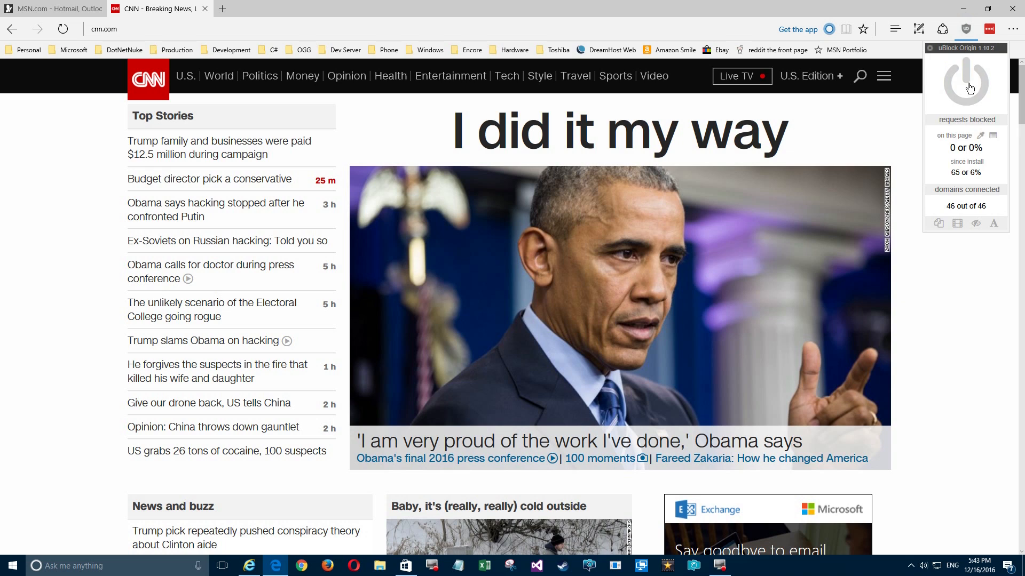
left_click(965, 84)
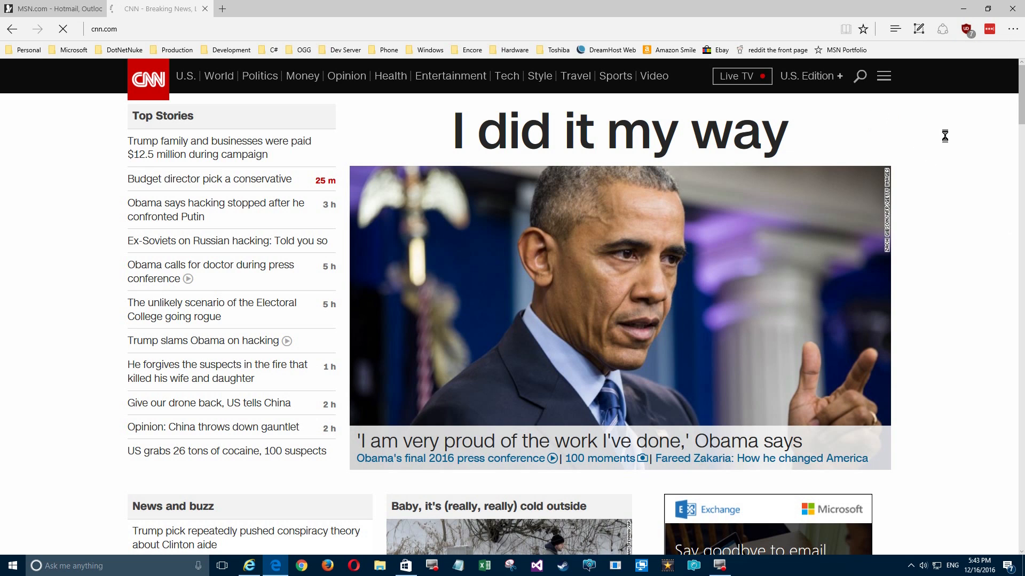
mouse_move(948, 180)
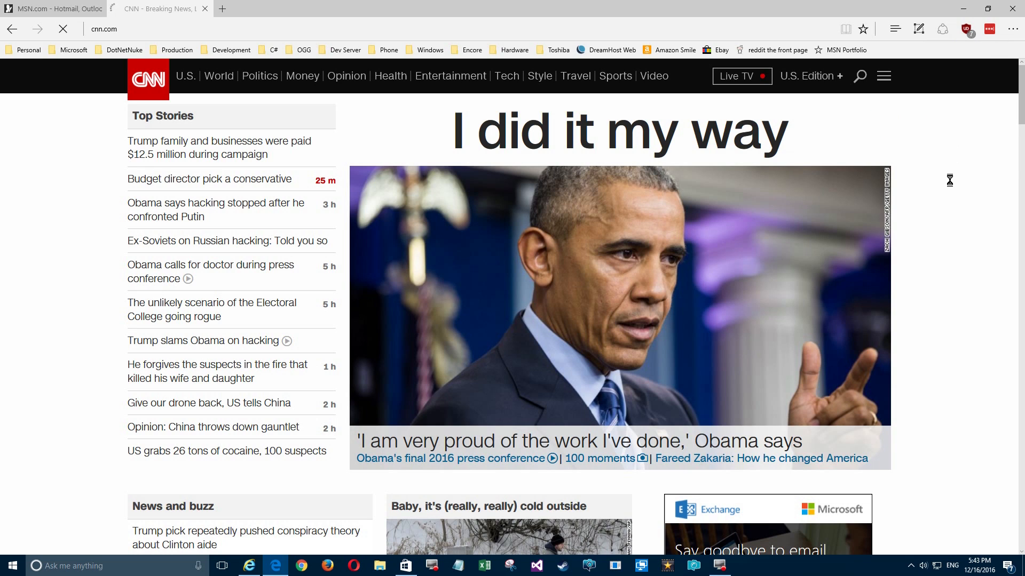
mouse_move(996, 96)
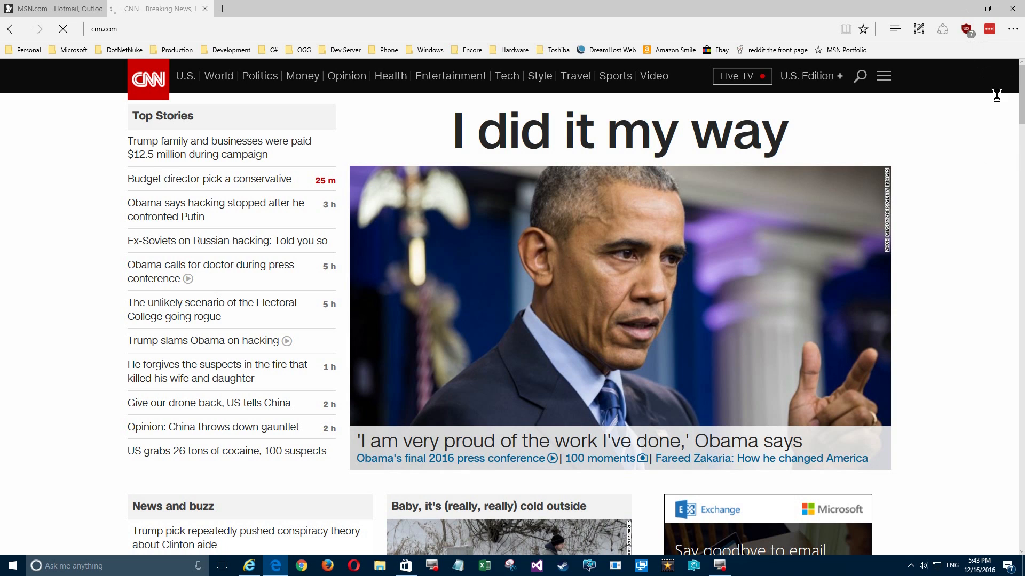
mouse_move(928, 130)
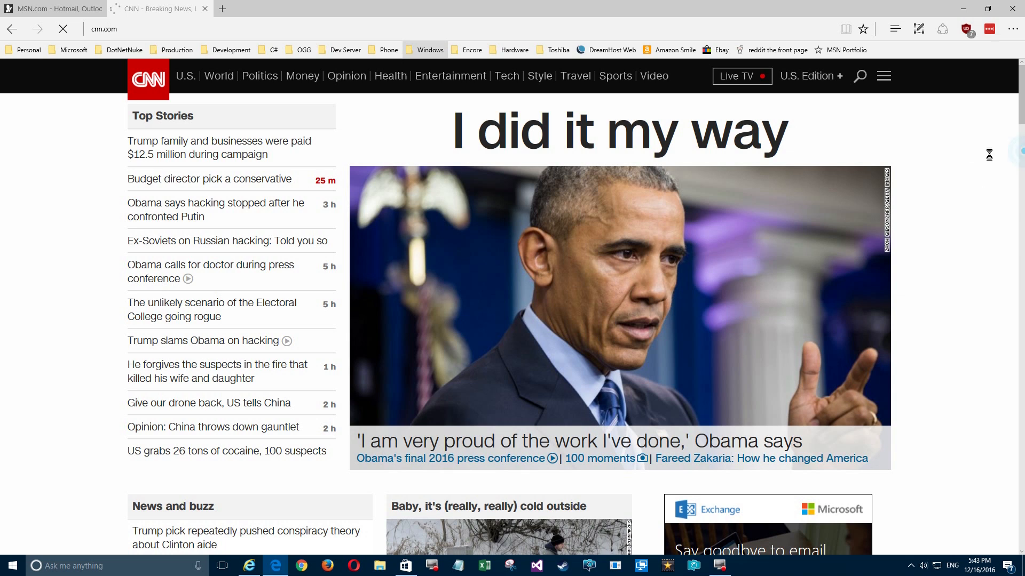
mouse_move(99, 191)
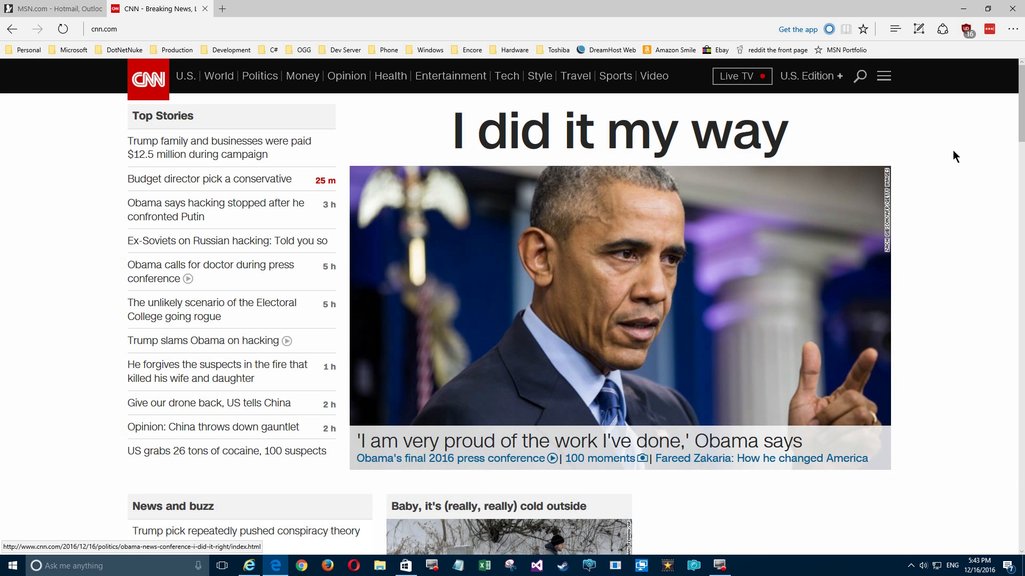
scroll("down", 3)
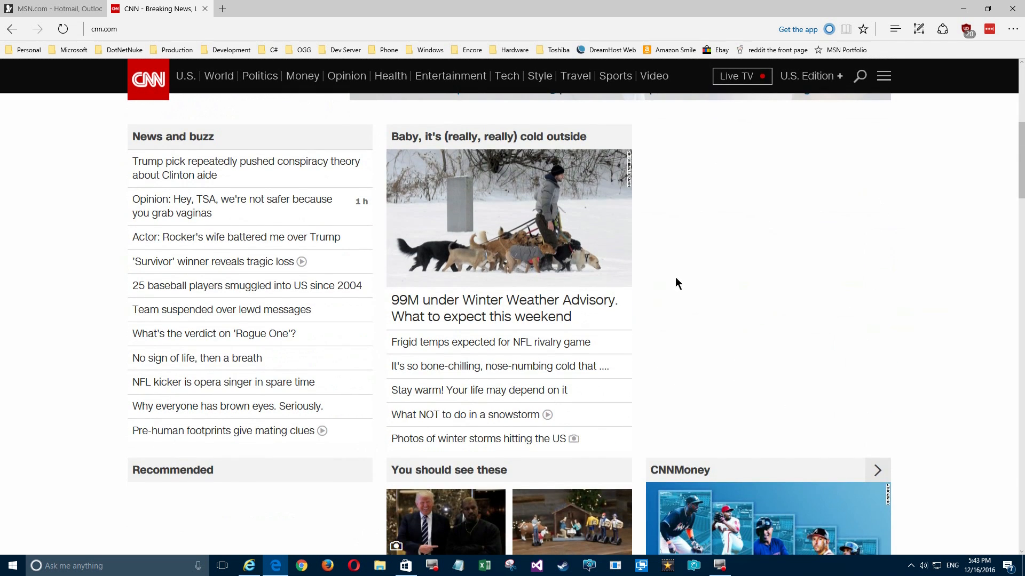
scroll("down", 3)
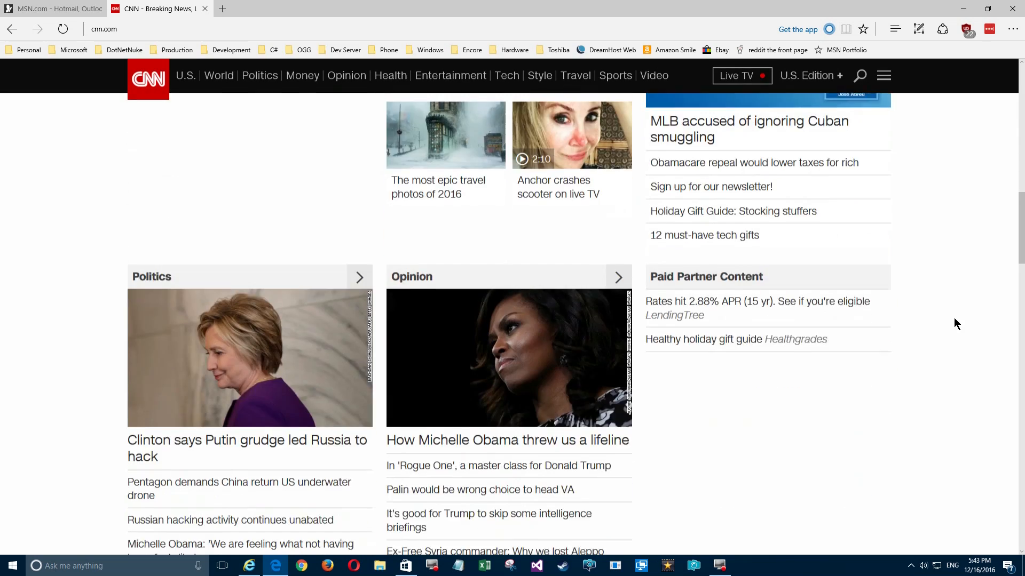
scroll("down", 3)
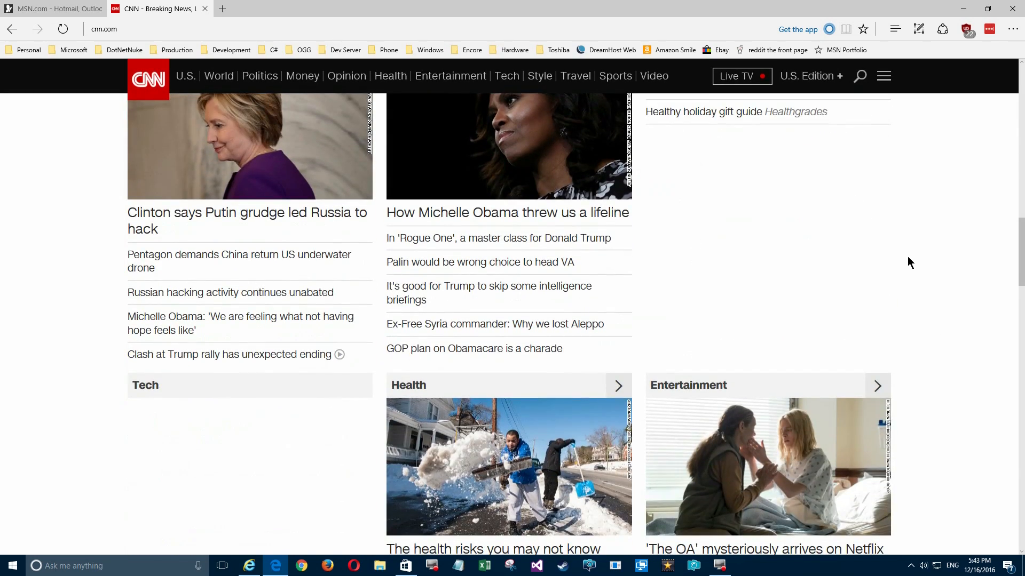